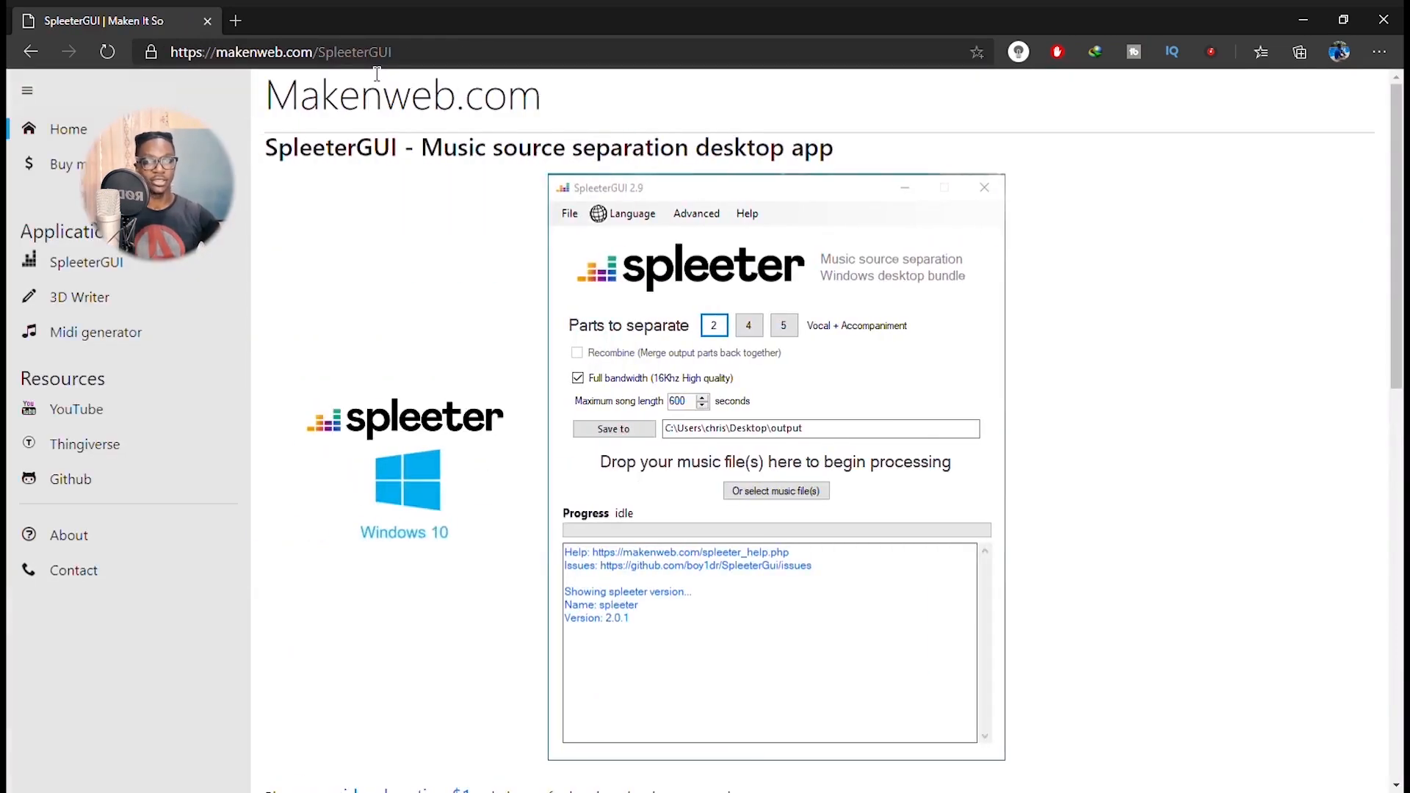
Scroll the makenweb.com SpleeterGUI page to the installer download link and version history
{"action": "scroll", "scroll_direction": "down", "scroll_amount": 3}
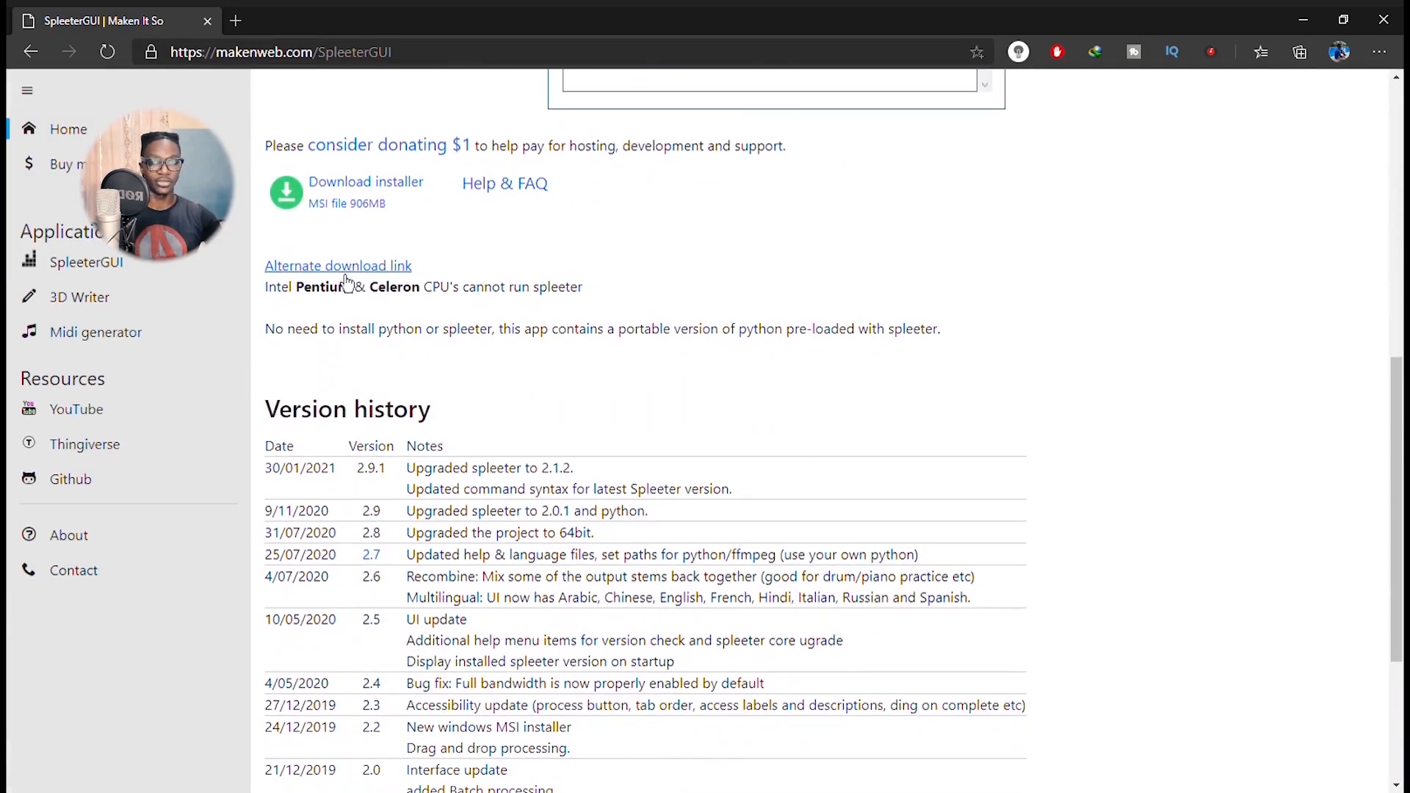
{"action": "mouse_move", "coordinate": [351, 220]}
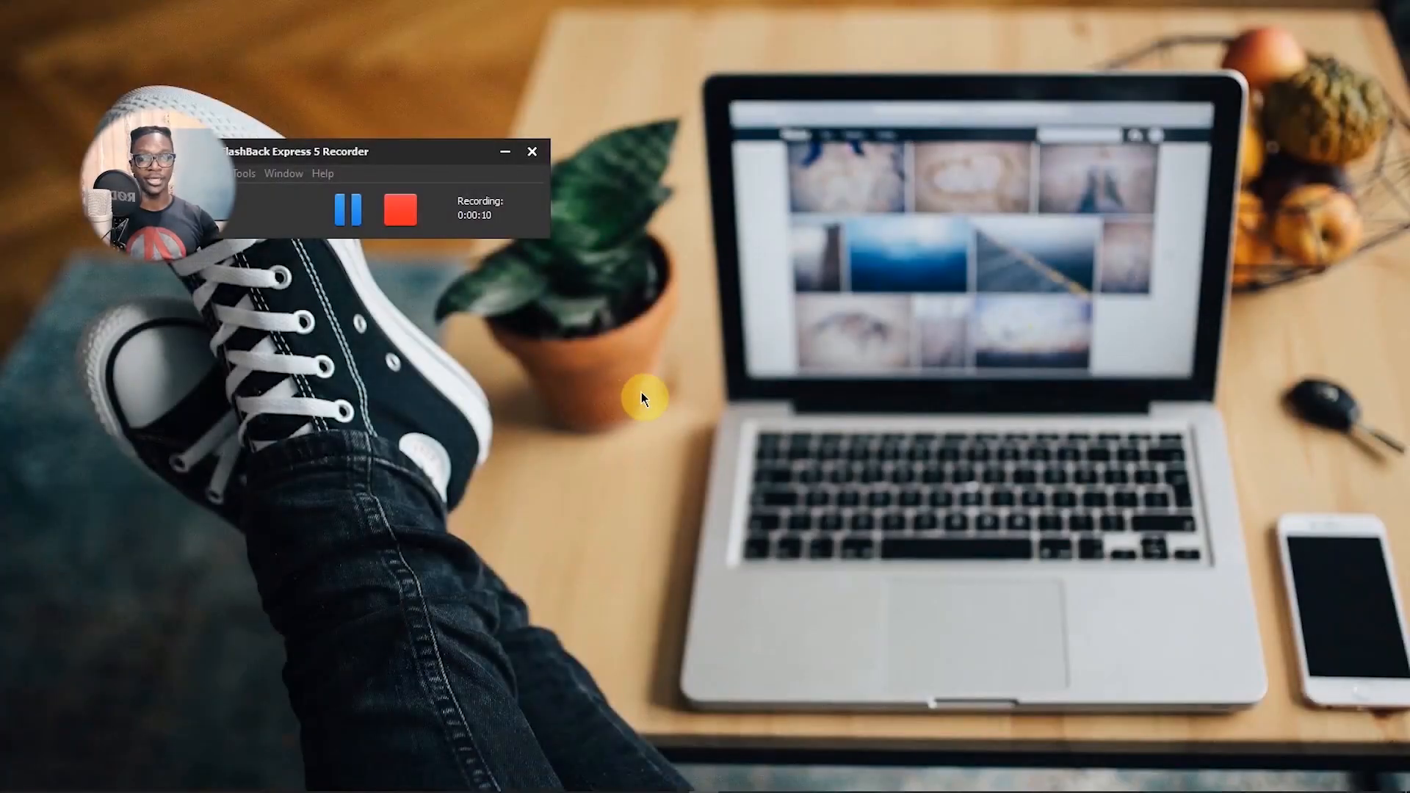
{"action": "mouse_move", "coordinate": [592, 392]}
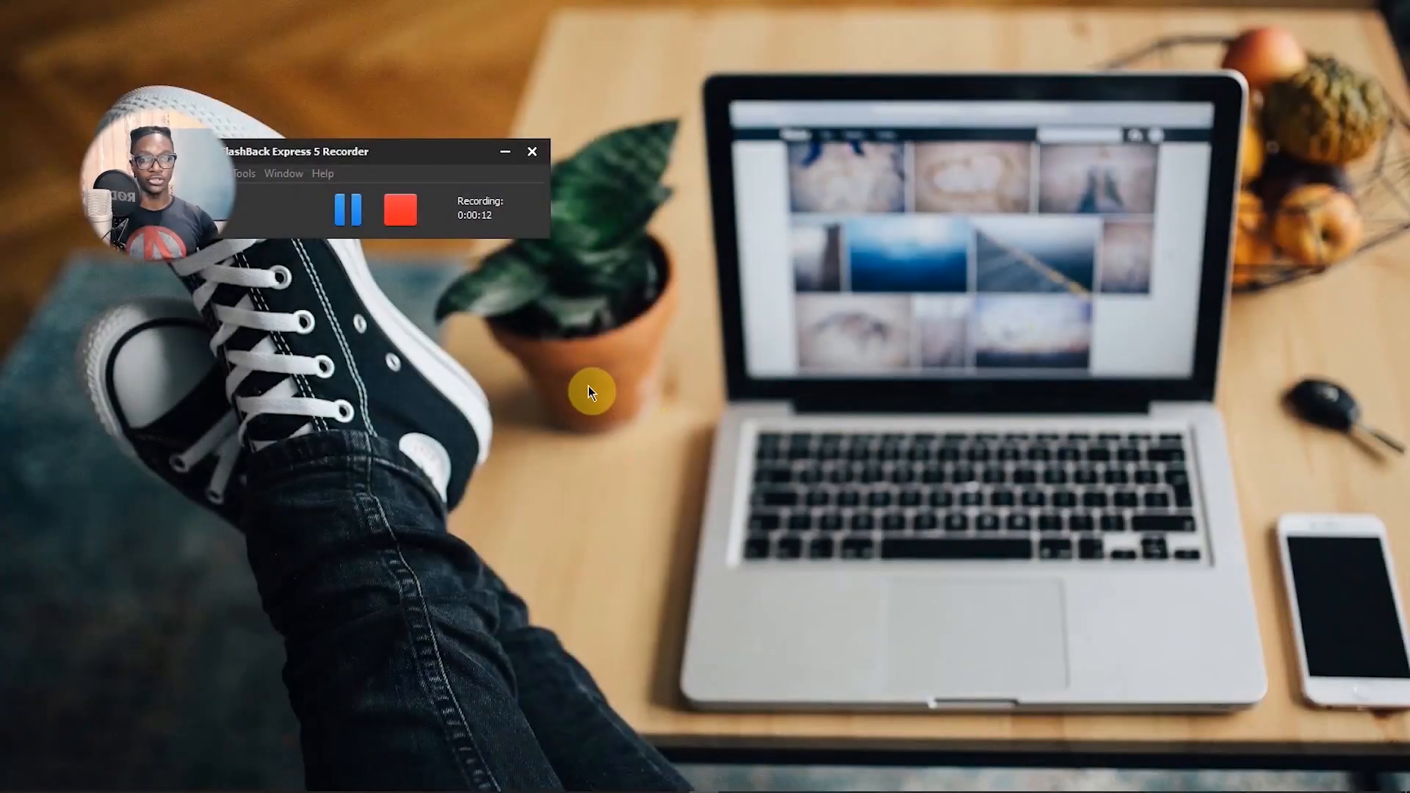
{"action": "mouse_move", "coordinate": [369, 425]}
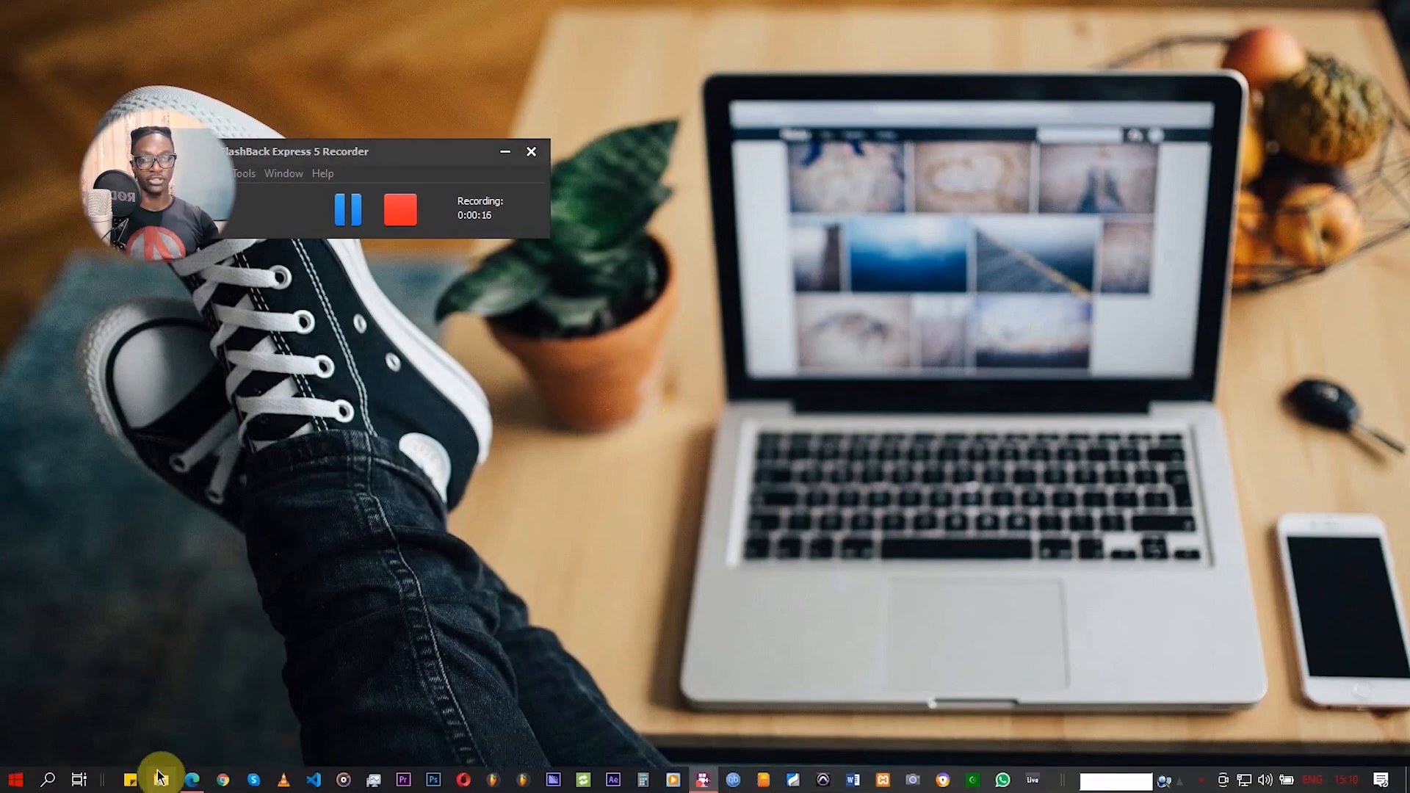
Open the finished SpleeterGUI_V2.9.1.msi download from Internet Download Manager to launch Setup
{"action": "left_click", "coordinate": [157, 778]}
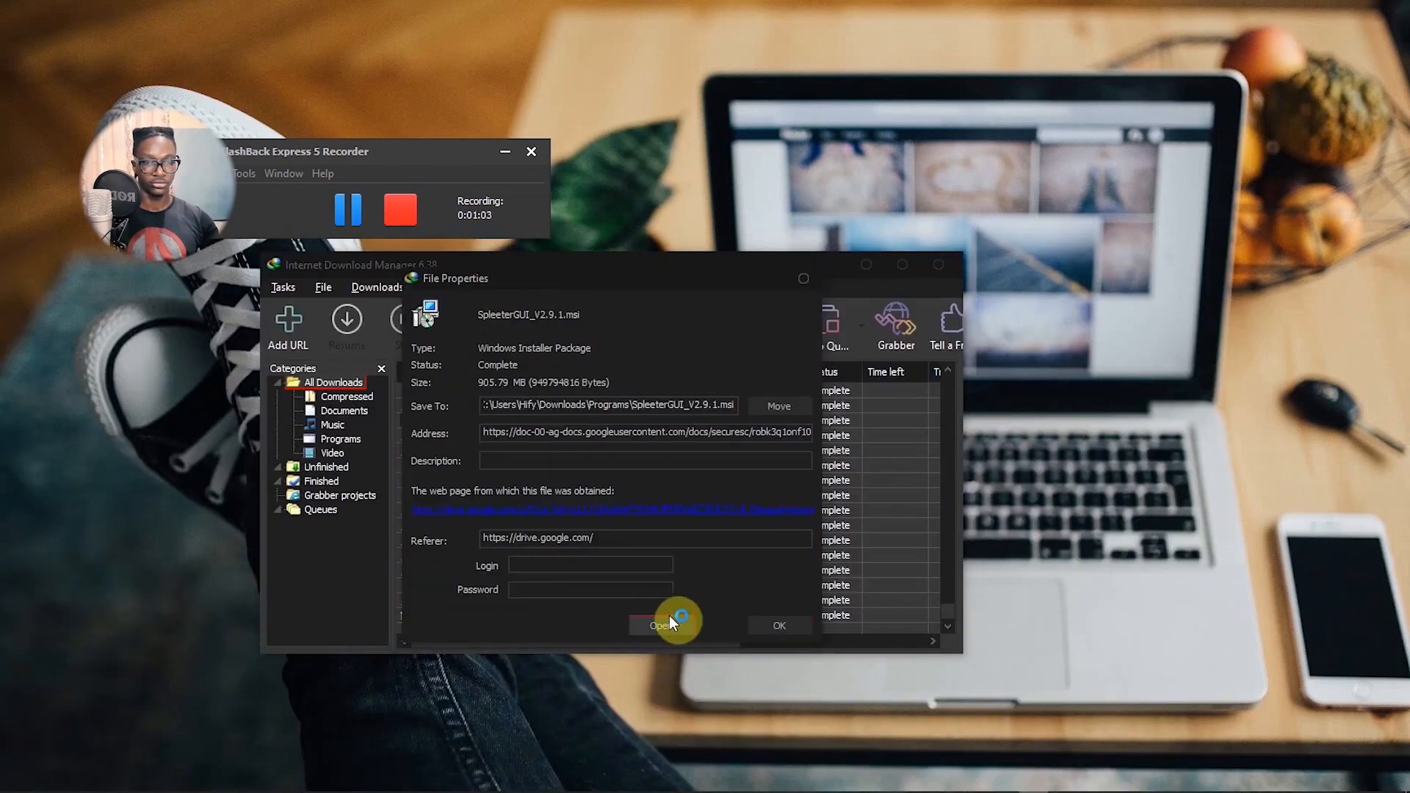
{"action": "left_click", "coordinate": [661, 625]}
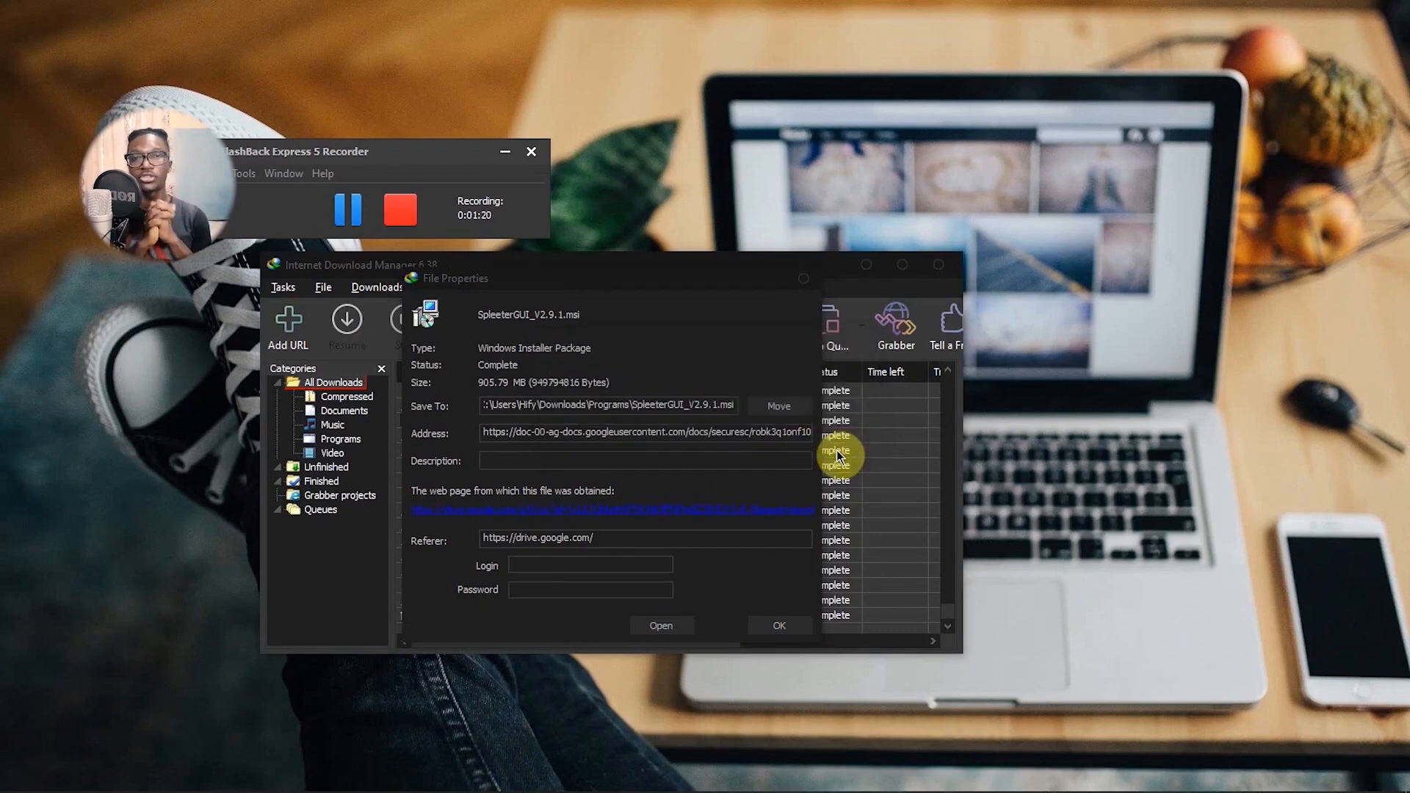
{"action": "left_click", "coordinate": [660, 625]}
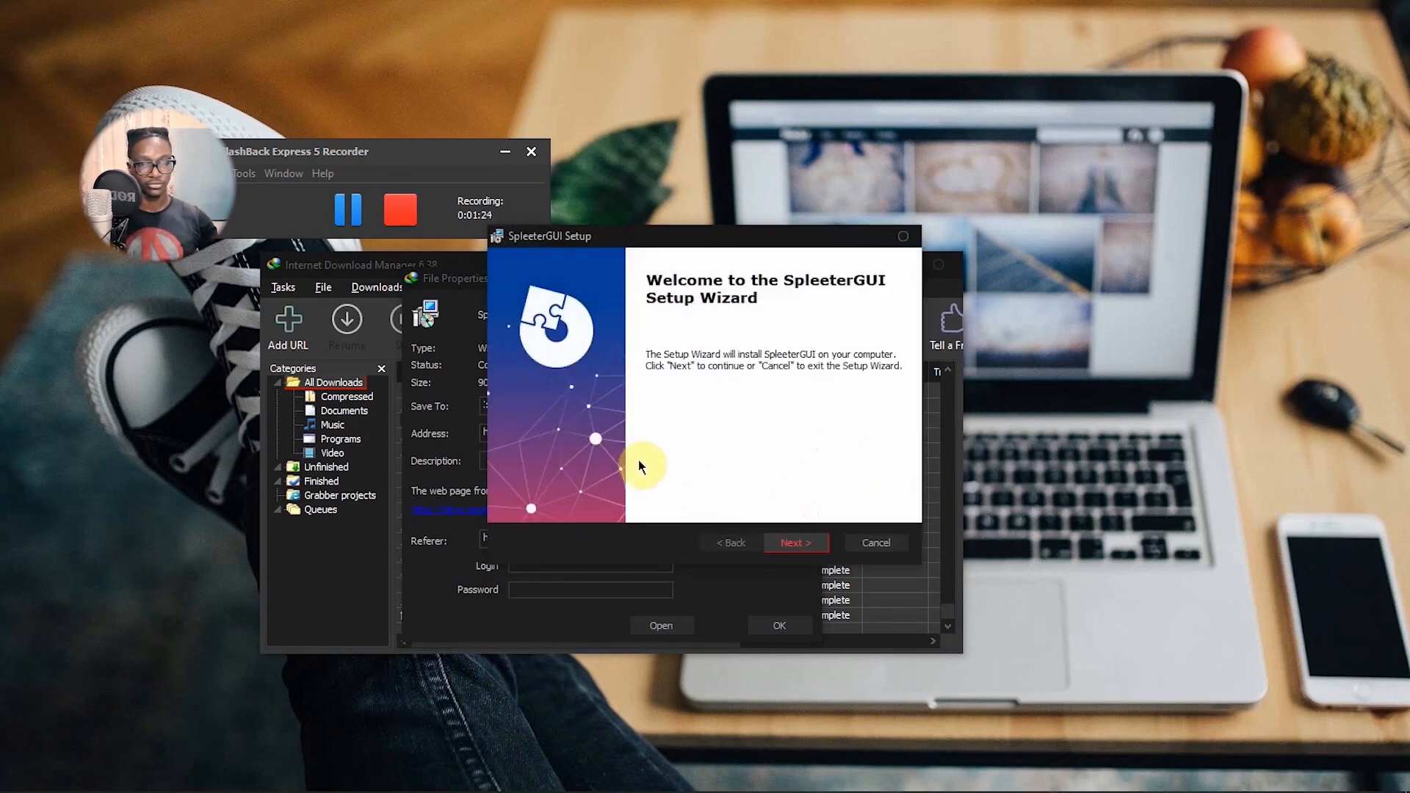
Go through SpleeterGUI Setup, accepting the terms and the default folder, and start installing
{"action": "left_click", "coordinate": [795, 542]}
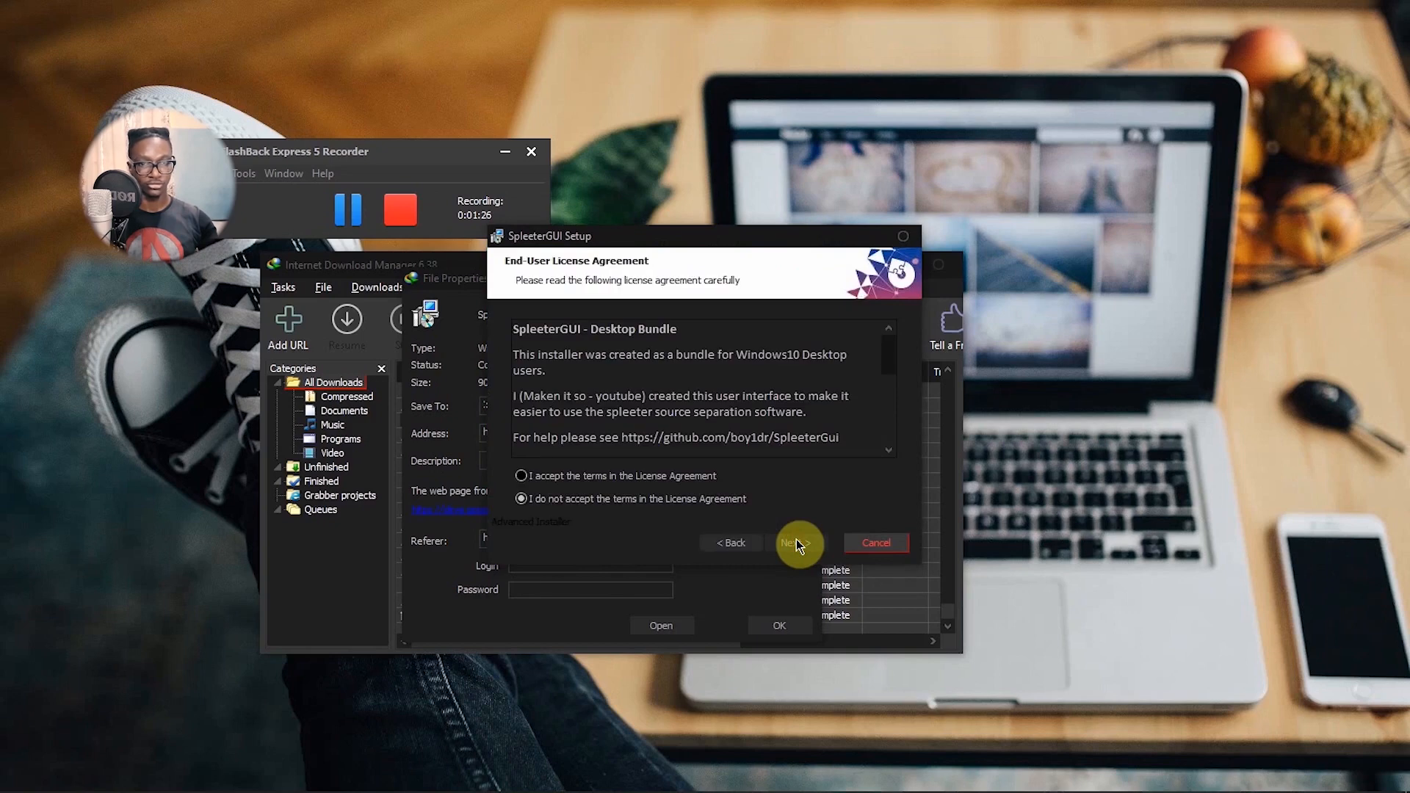
{"action": "left_click", "coordinate": [522, 476]}
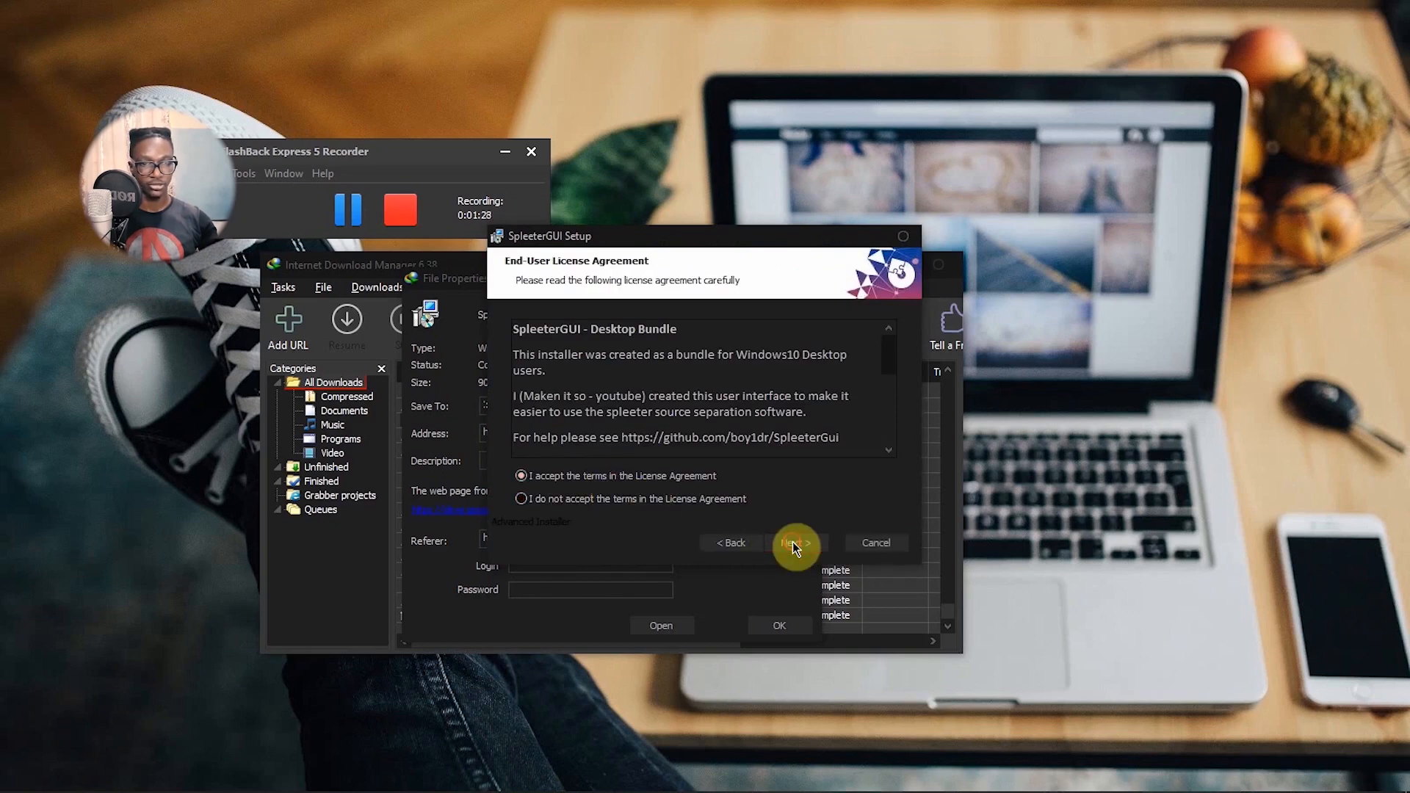
{"action": "left_click", "coordinate": [794, 542]}
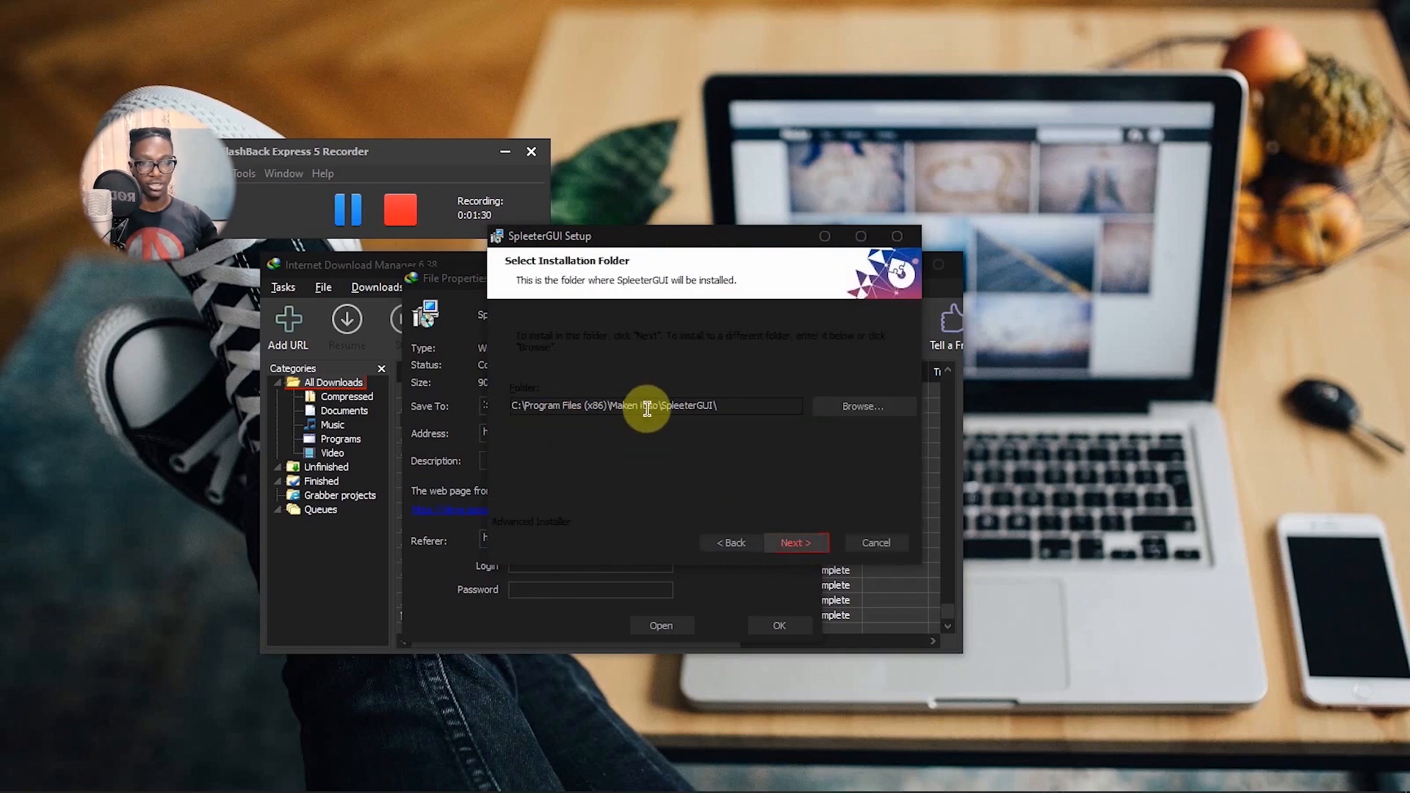
{"action": "left_click", "coordinate": [794, 542]}
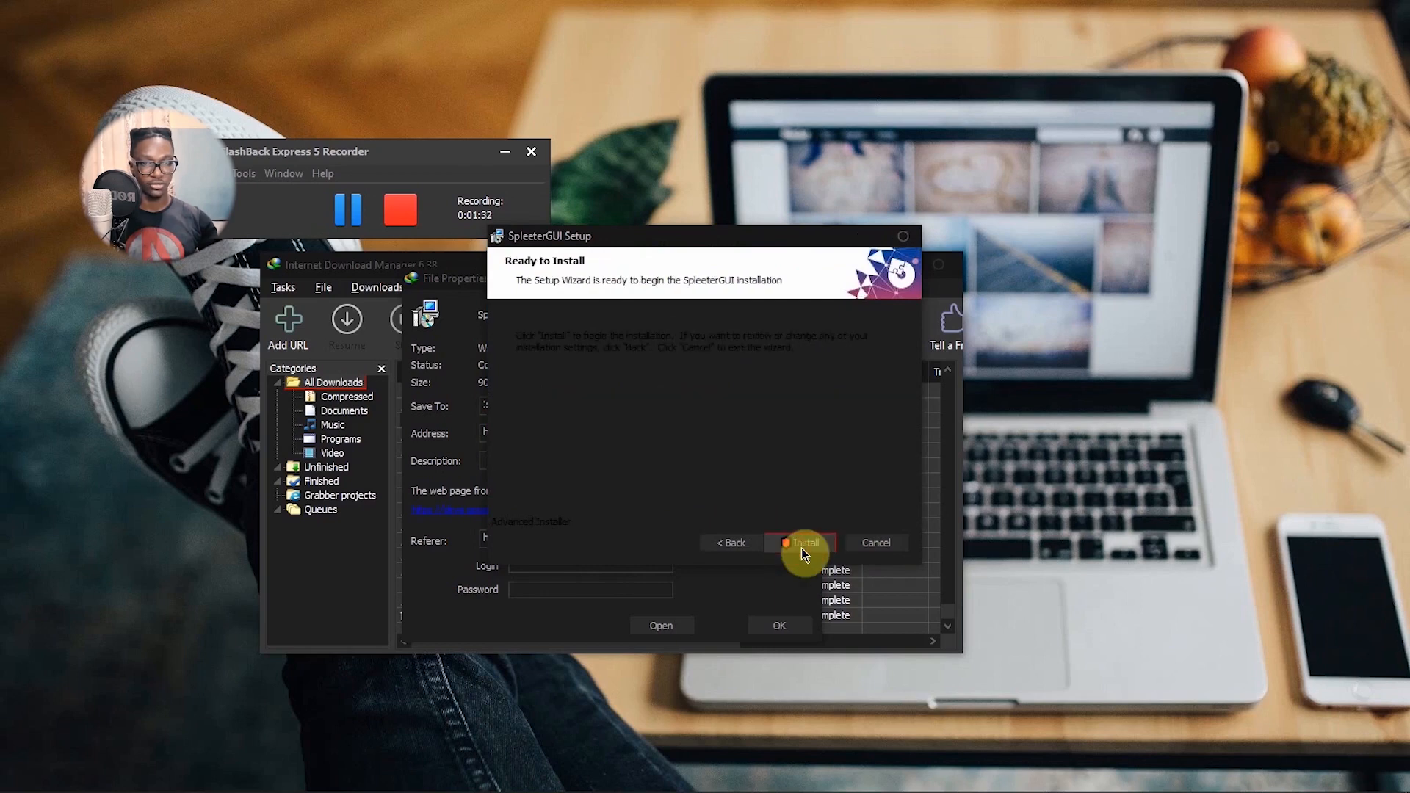
{"action": "left_click", "coordinate": [801, 542]}
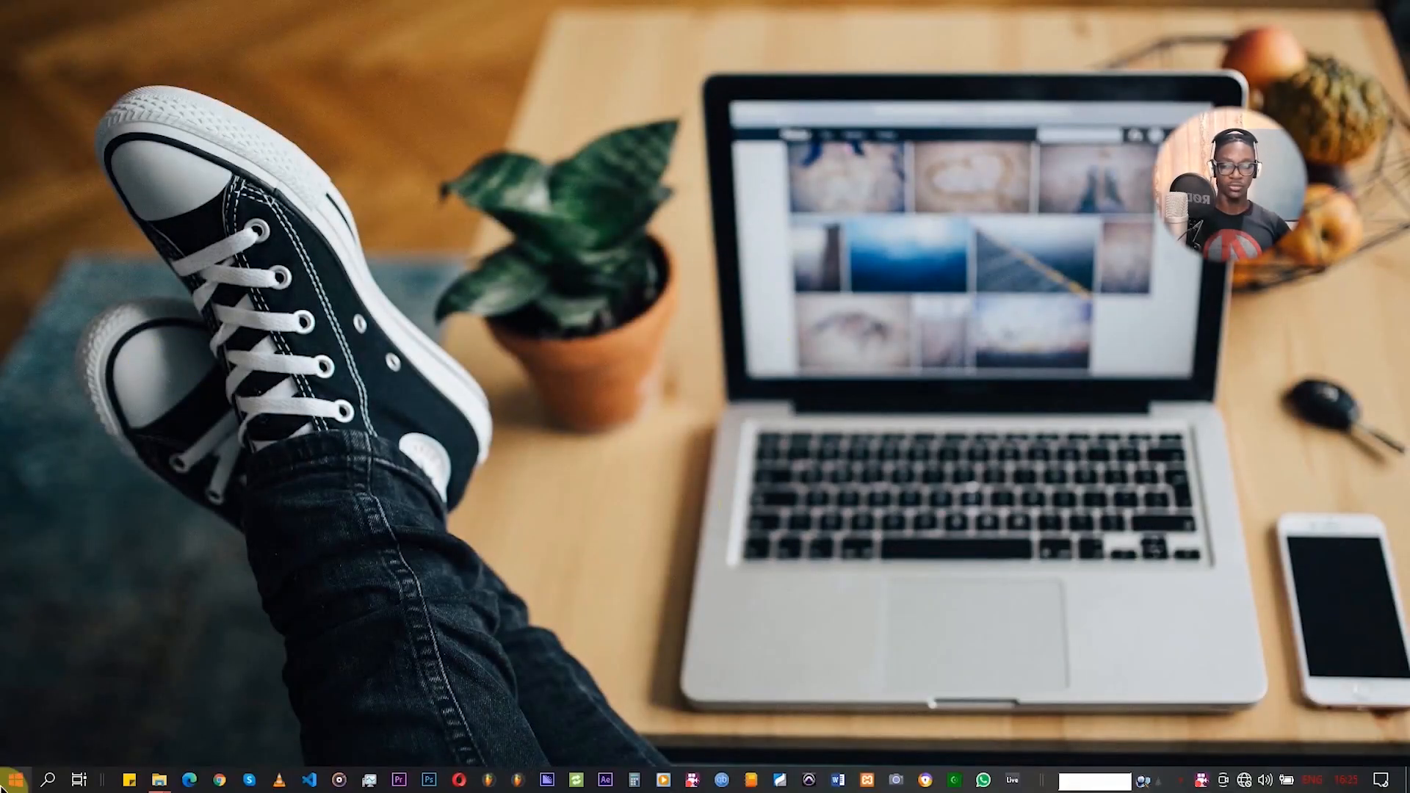
Launch SpleeterGUI 2.9 and bring up the Save to folder browser
{"action": "left_click", "coordinate": [14, 779]}
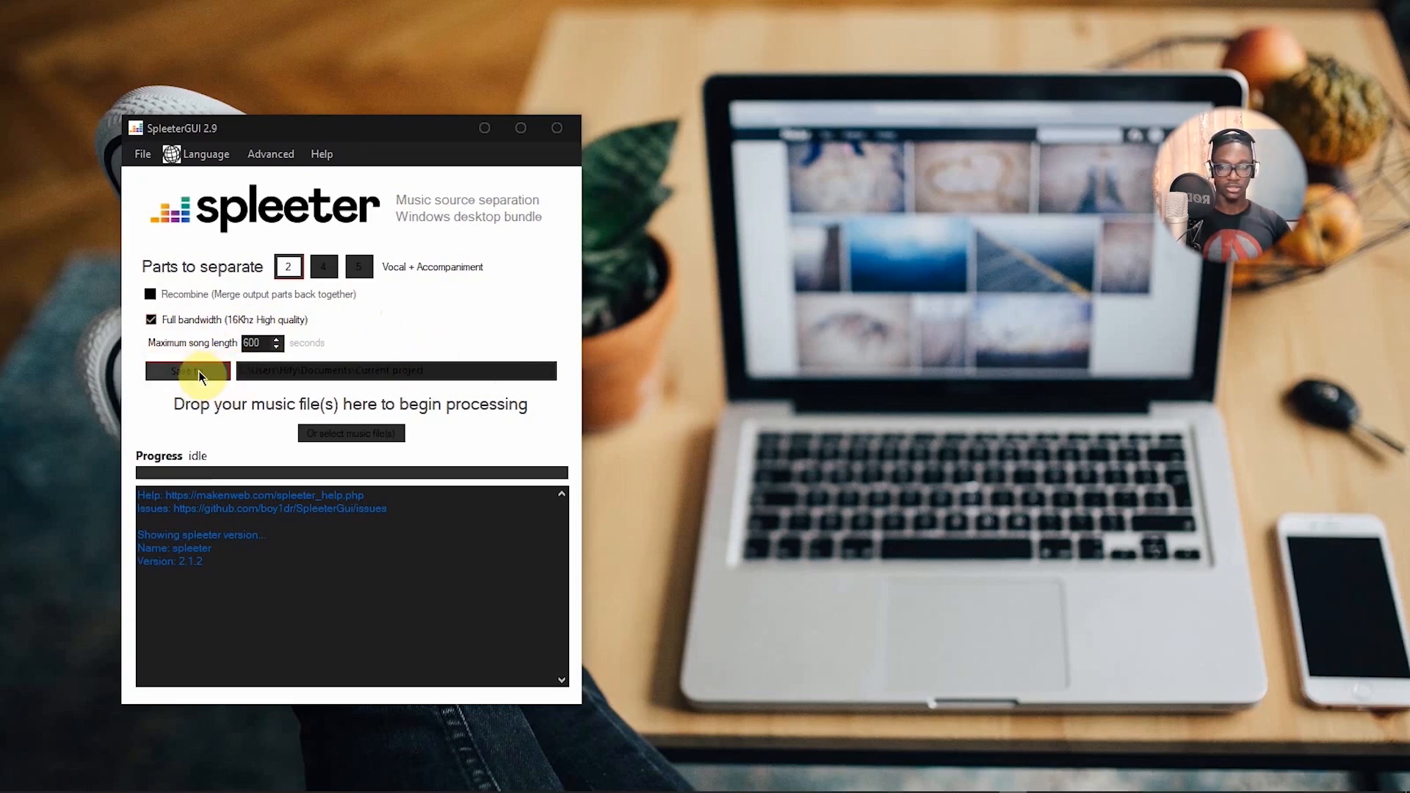
{"action": "left_click", "coordinate": [187, 370]}
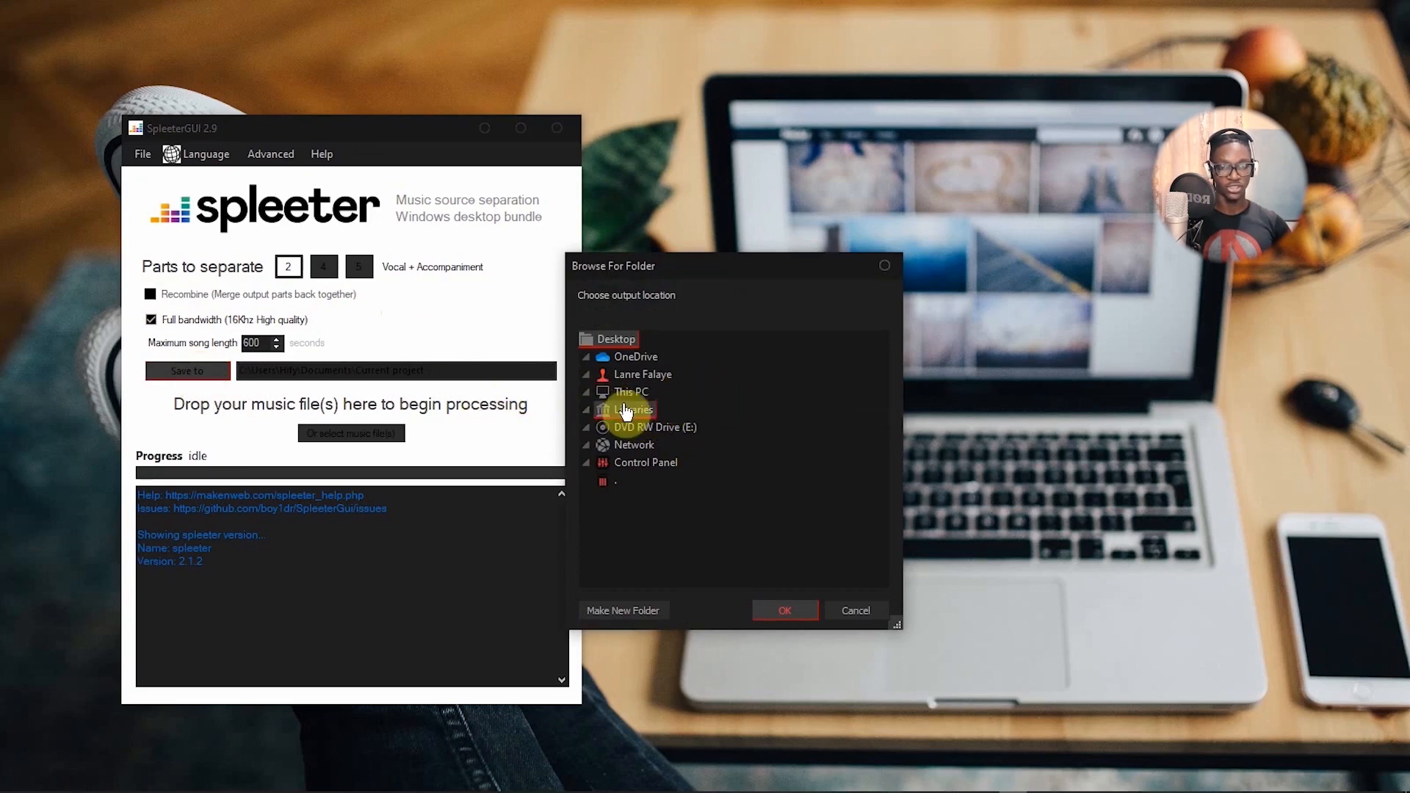
{"action": "mouse_move", "coordinate": [524, 475]}
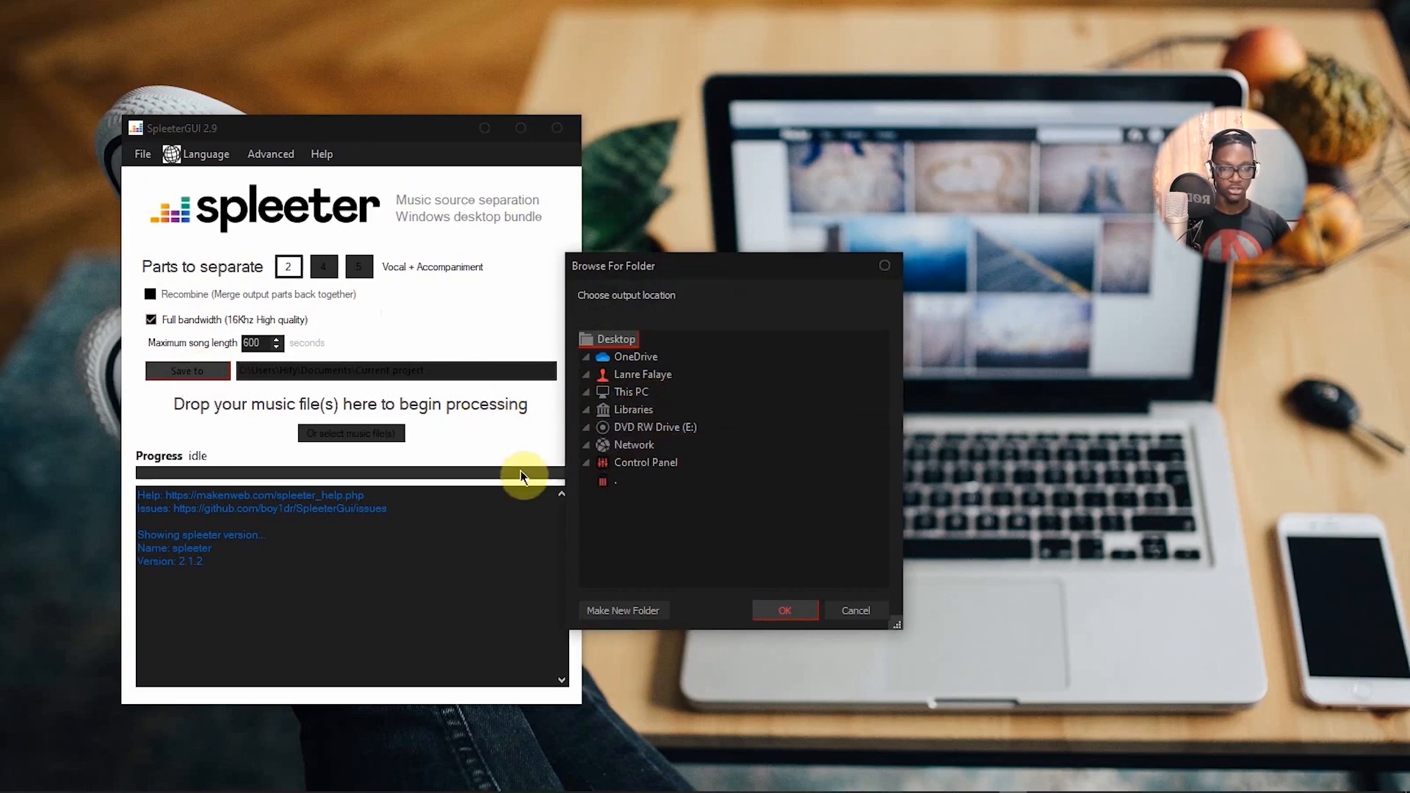
{"action": "mouse_move", "coordinate": [850, 274]}
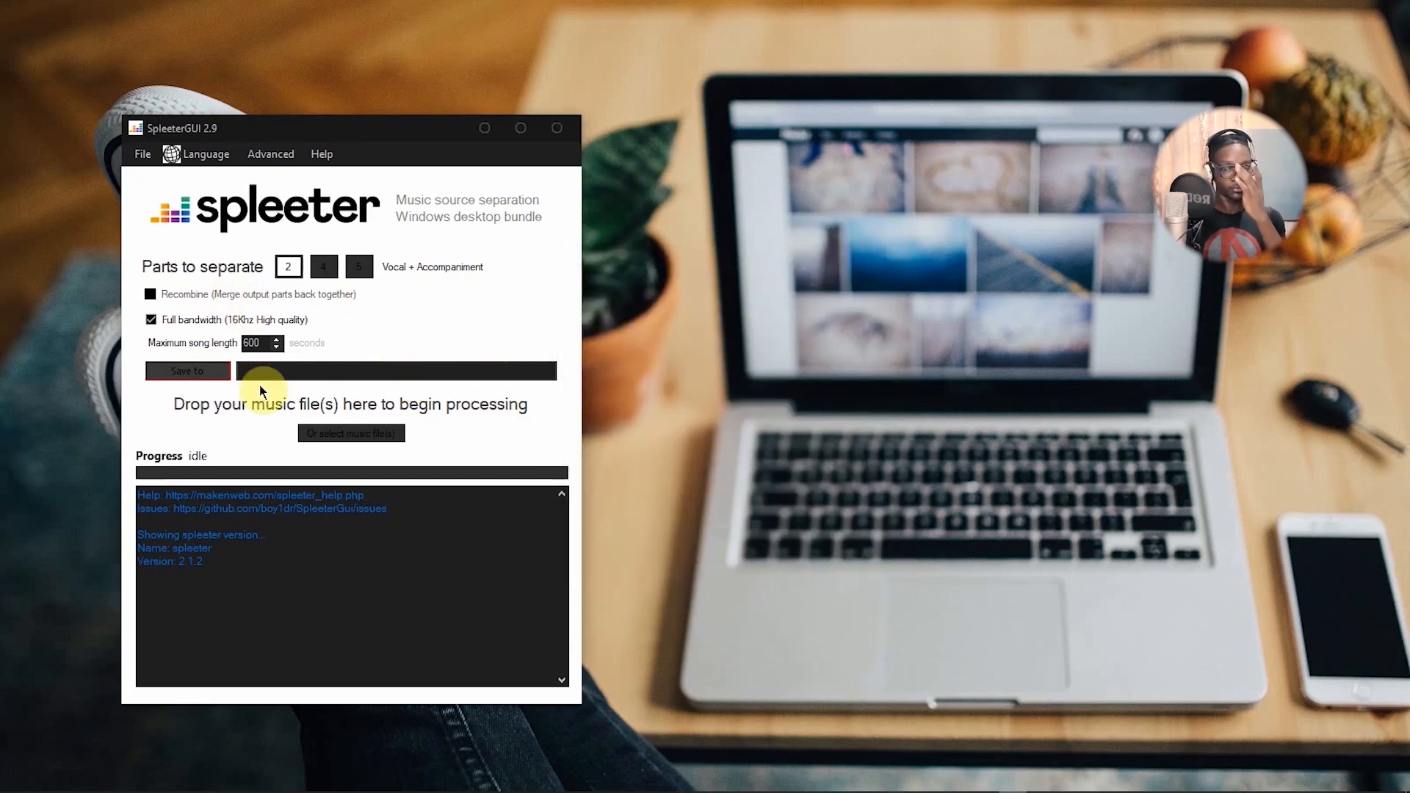
{"action": "mouse_move", "coordinate": [329, 355]}
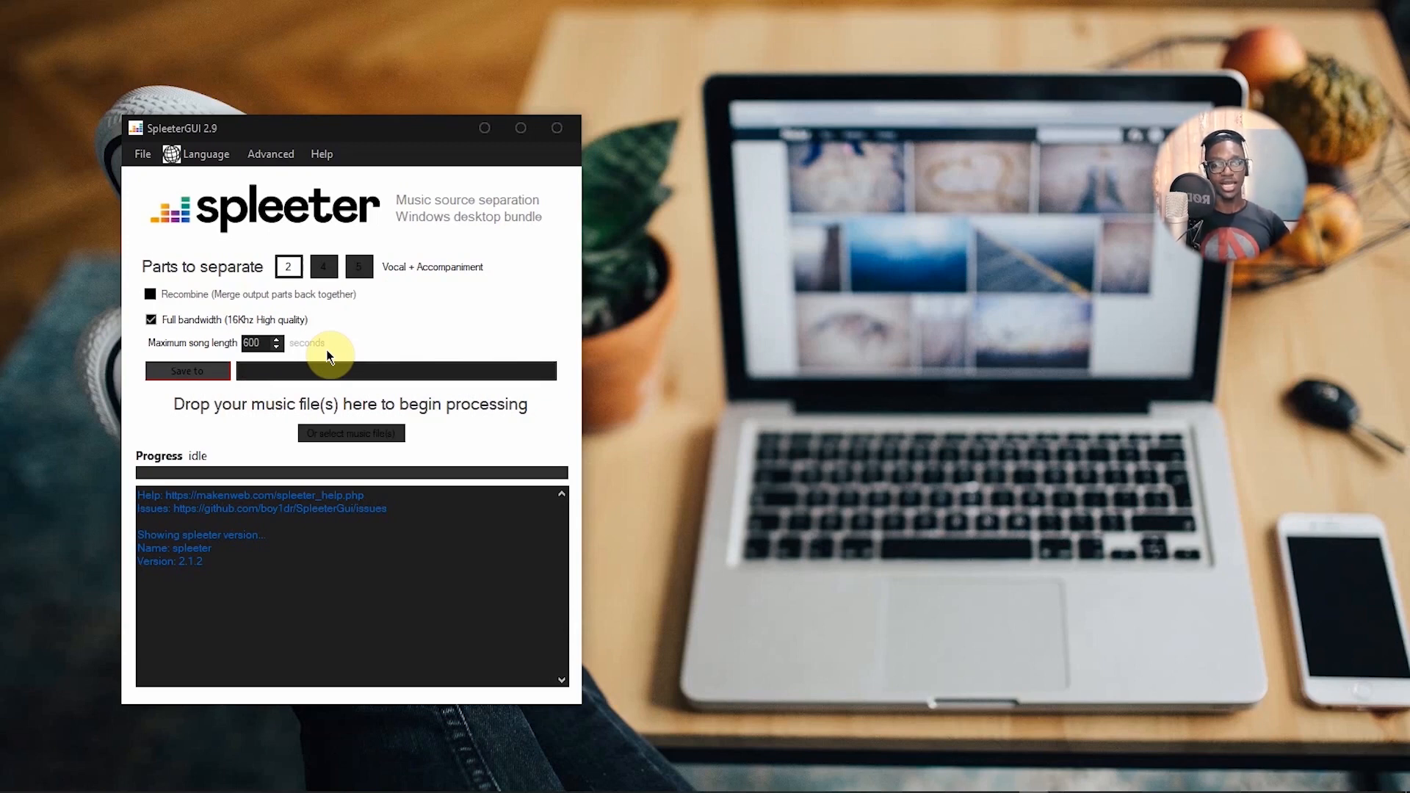
{"action": "mouse_move", "coordinate": [357, 266]}
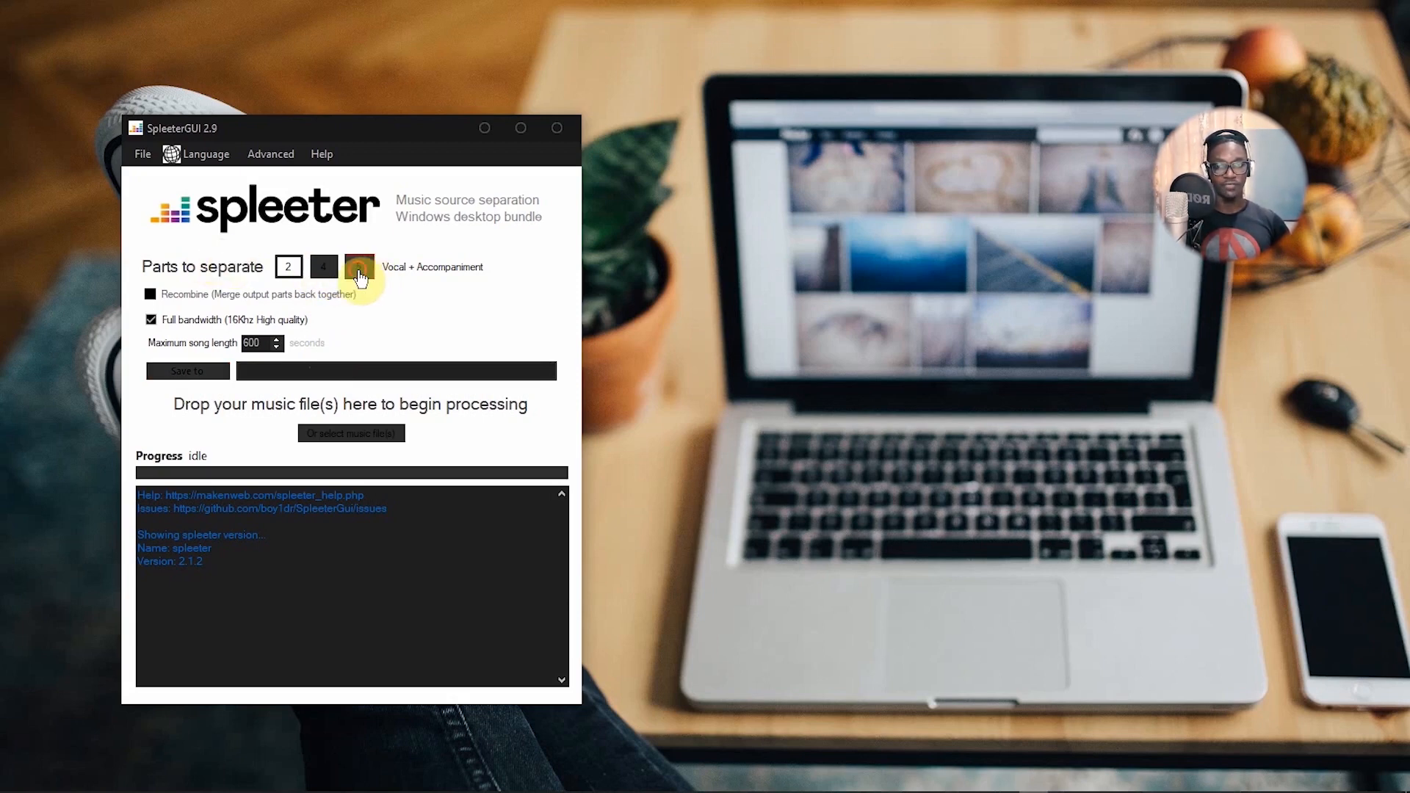
Select 5-part separation, drop Never Leave (mastered).mp3, and dismiss the missing-output warning
{"action": "left_click", "coordinate": [358, 266]}
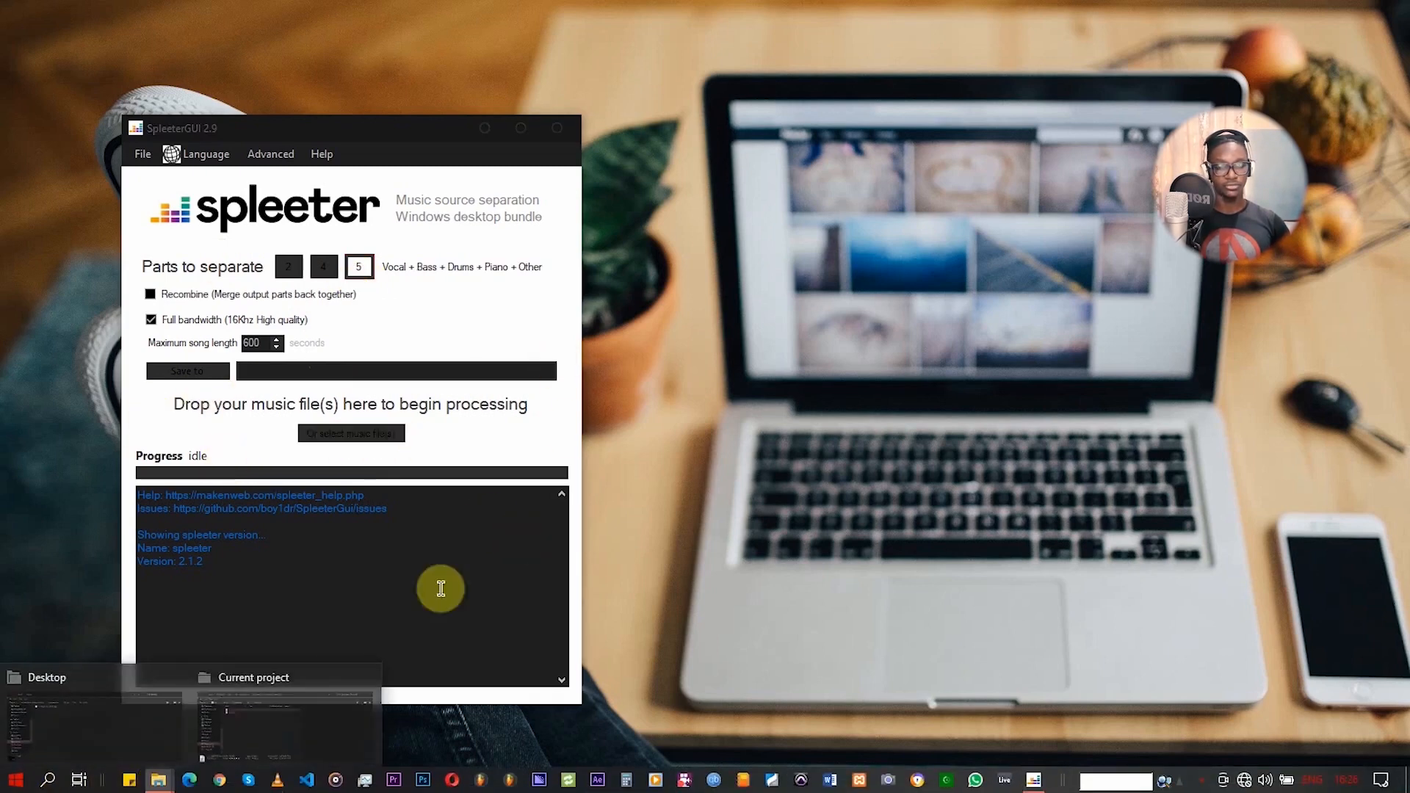
{"action": "left_click", "coordinate": [95, 720]}
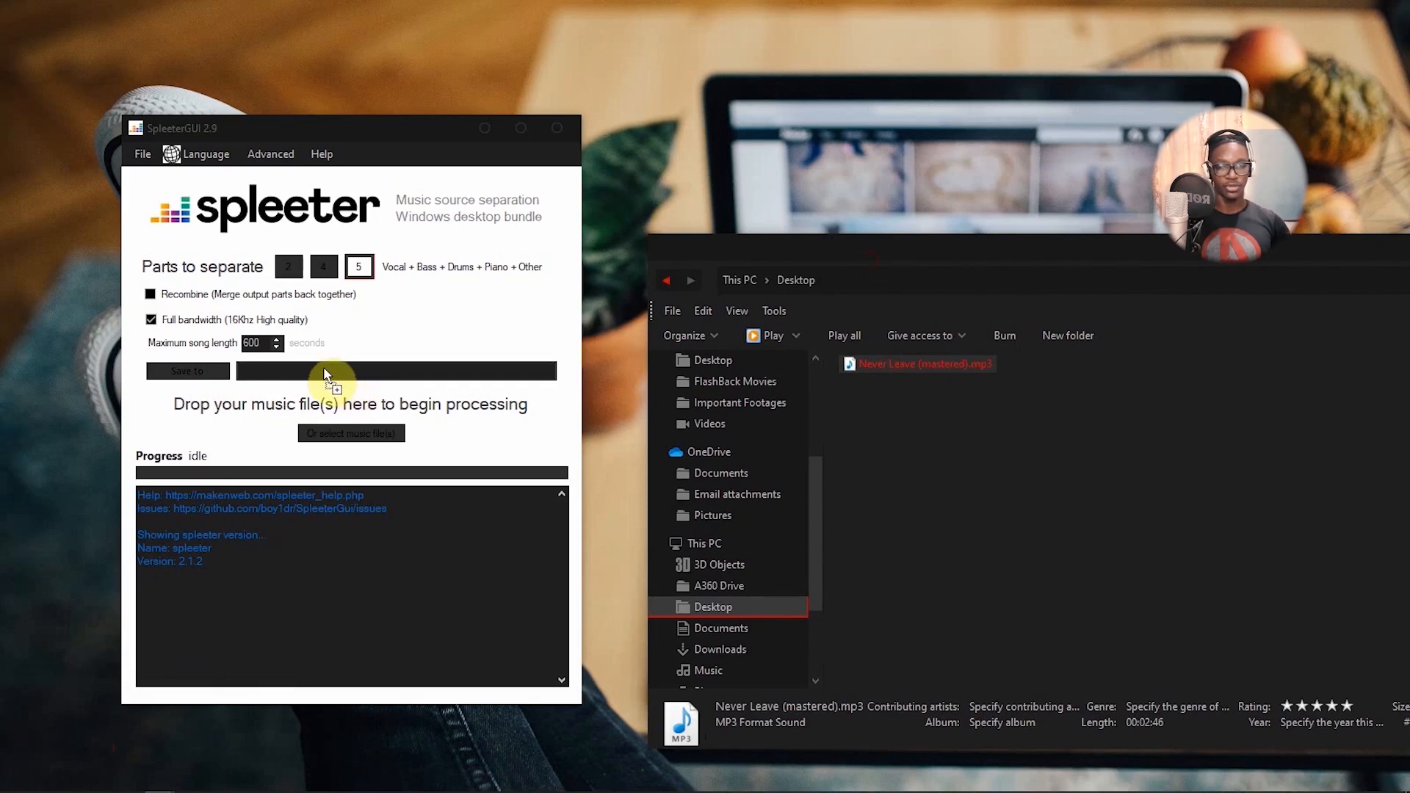
{"action": "left_click", "coordinate": [188, 370]}
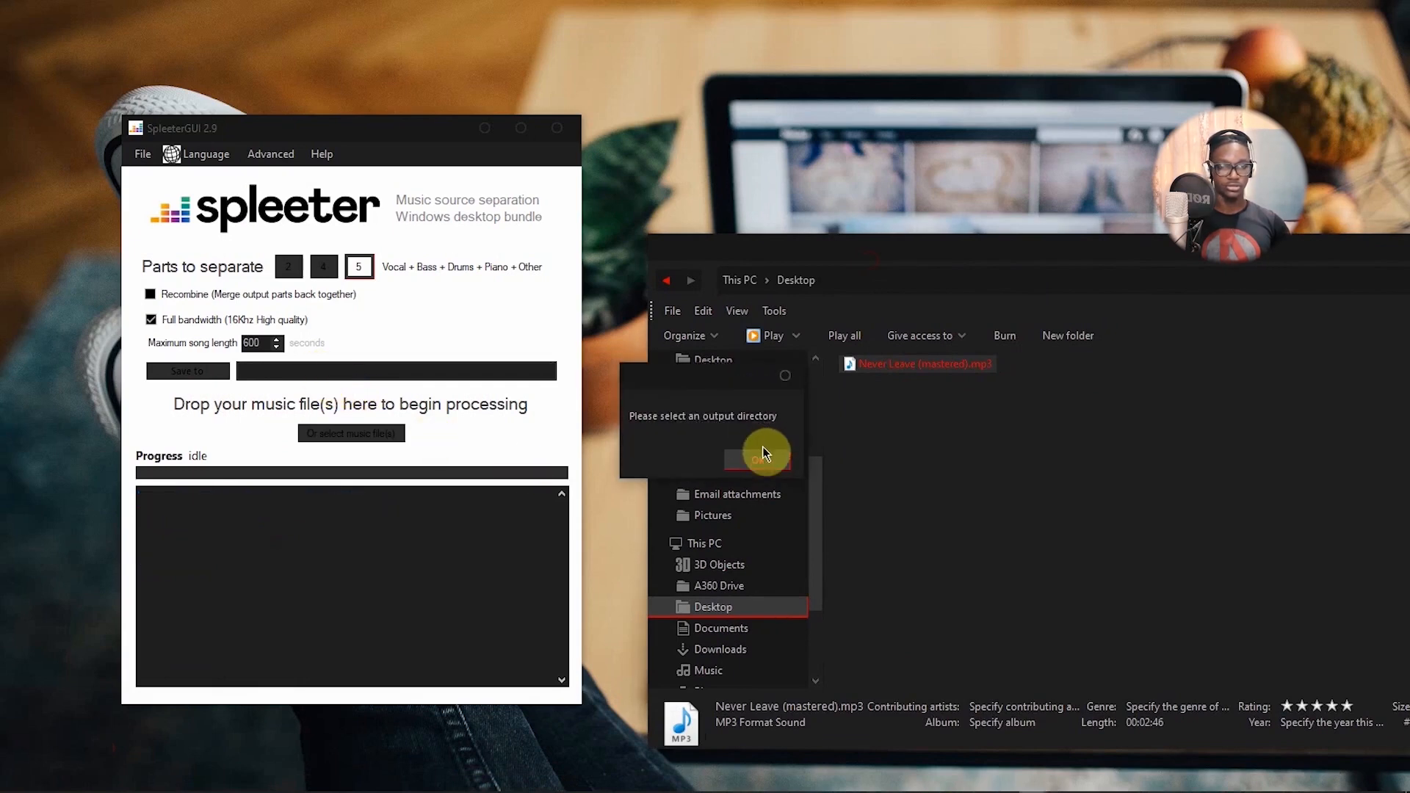
{"action": "left_click", "coordinate": [764, 458]}
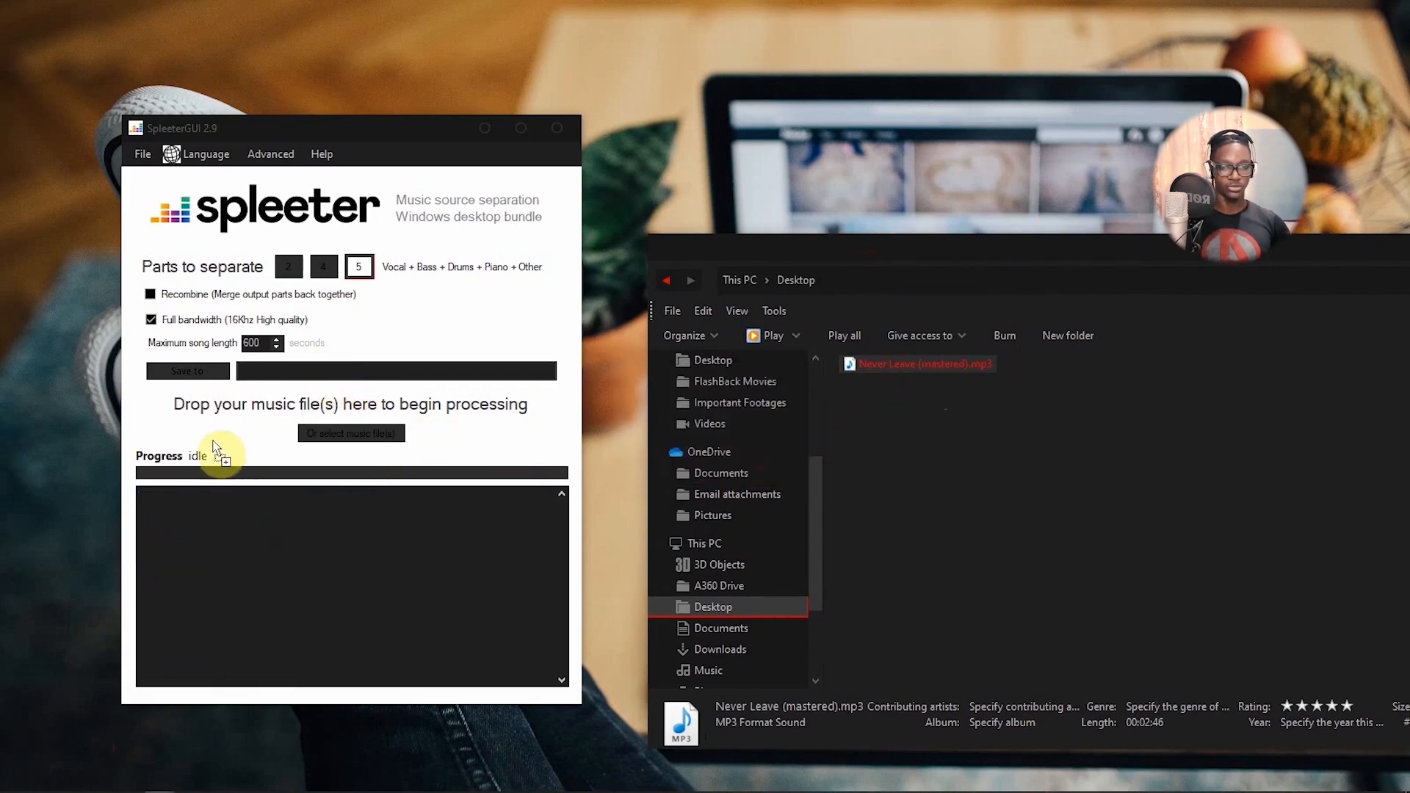
{"action": "mouse_move", "coordinate": [941, 381]}
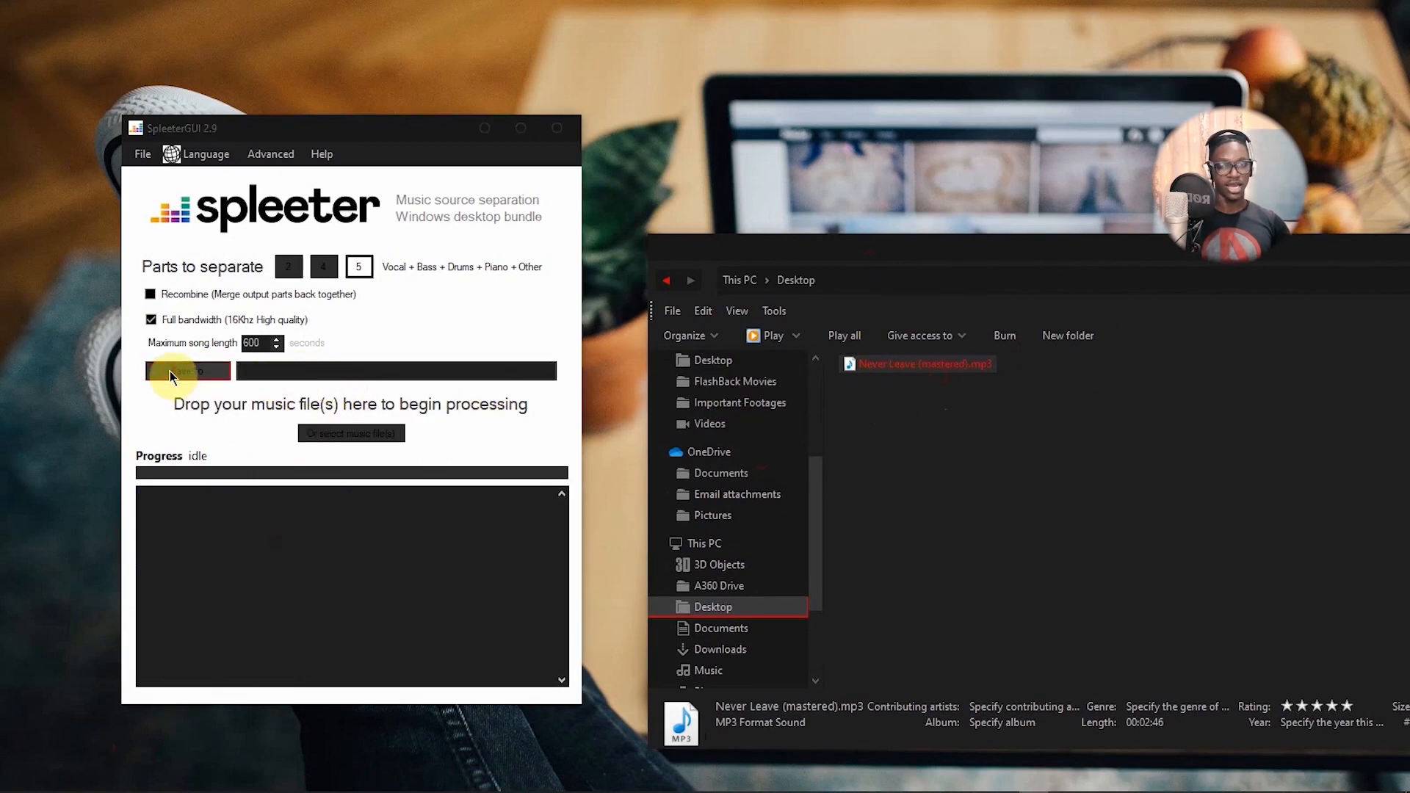
Set Documents\Current project as the output folder and drop in Never Leave (mastered).mp3
{"action": "left_click", "coordinate": [187, 370]}
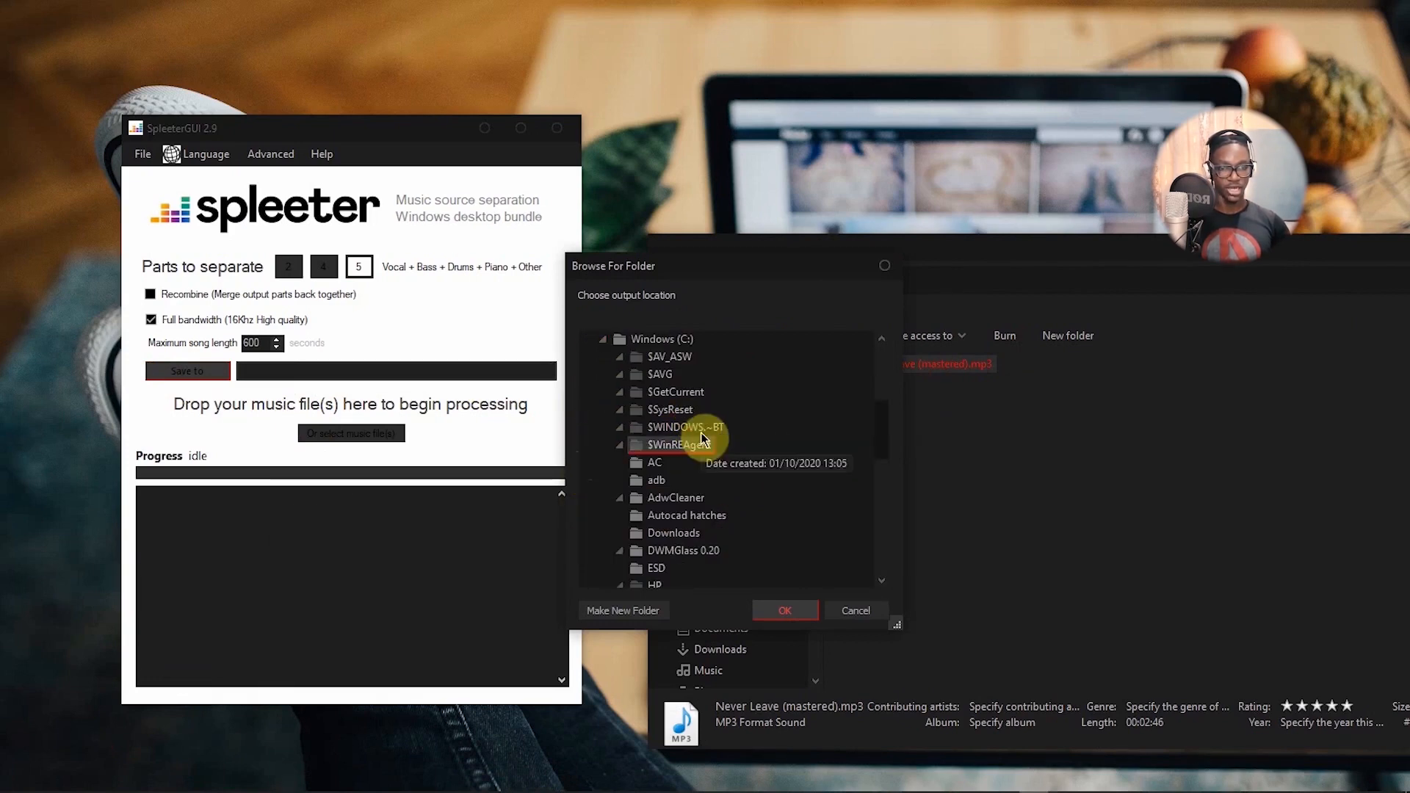
{"action": "scroll", "scroll_direction": "down", "scroll_amount": 3}
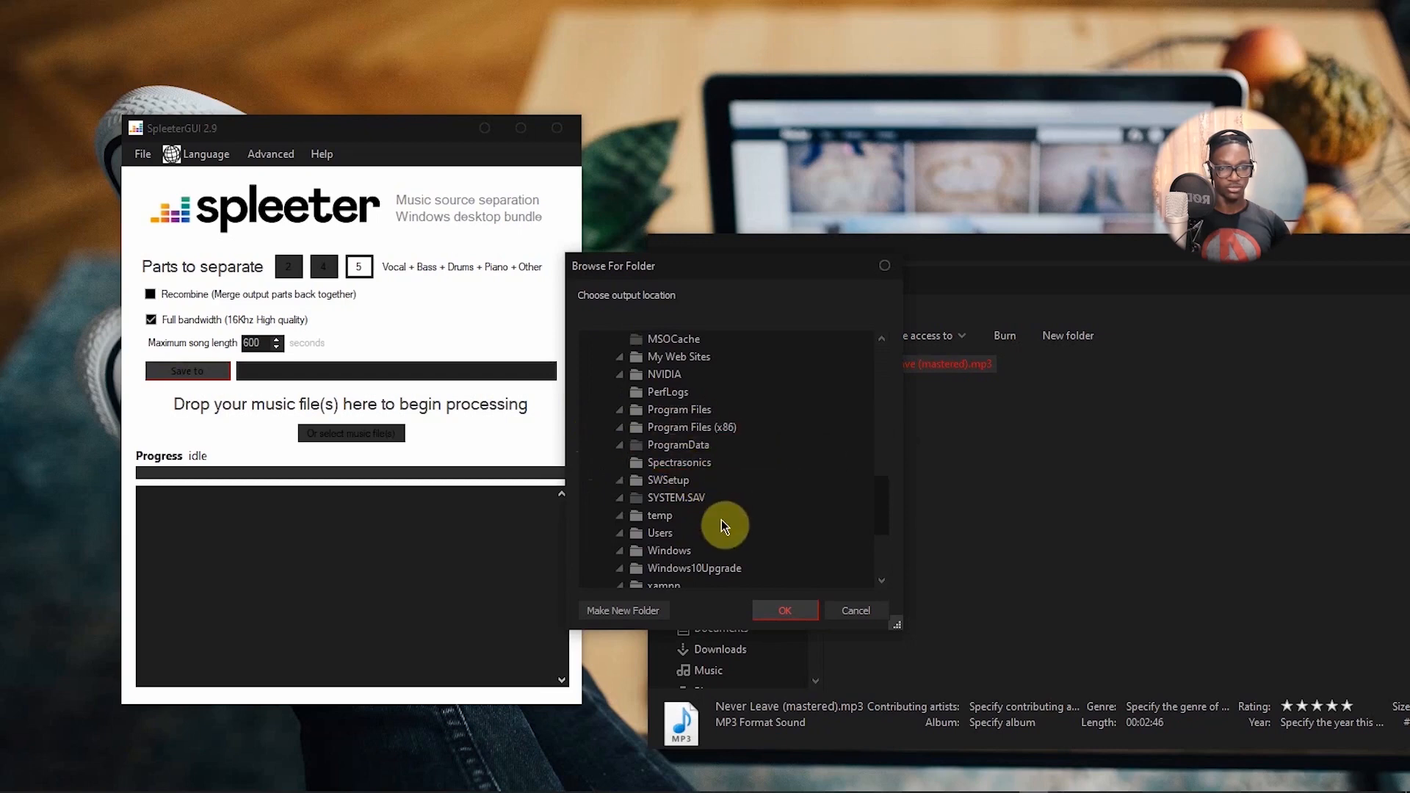
{"action": "left_click", "coordinate": [783, 610]}
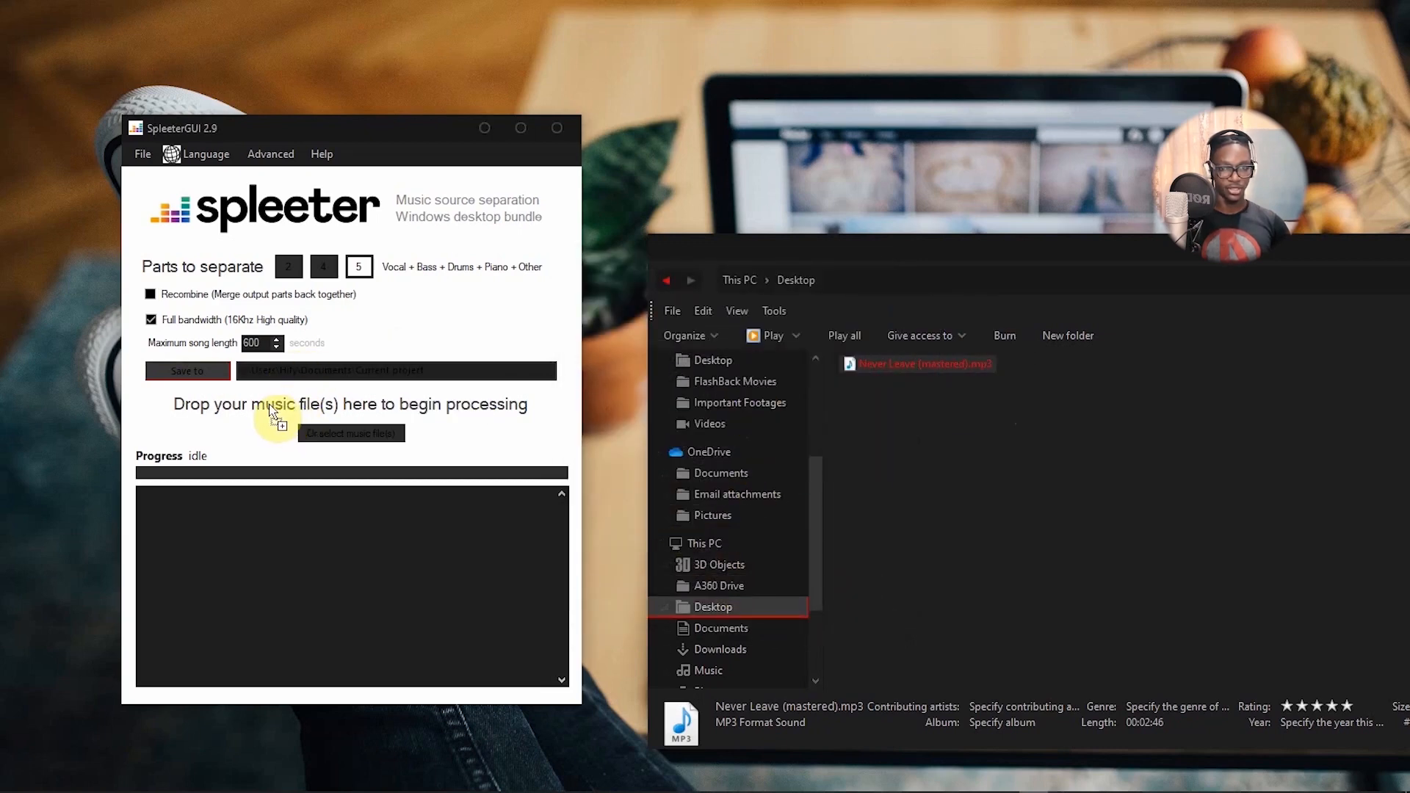
{"action": "left_click", "coordinate": [351, 433]}
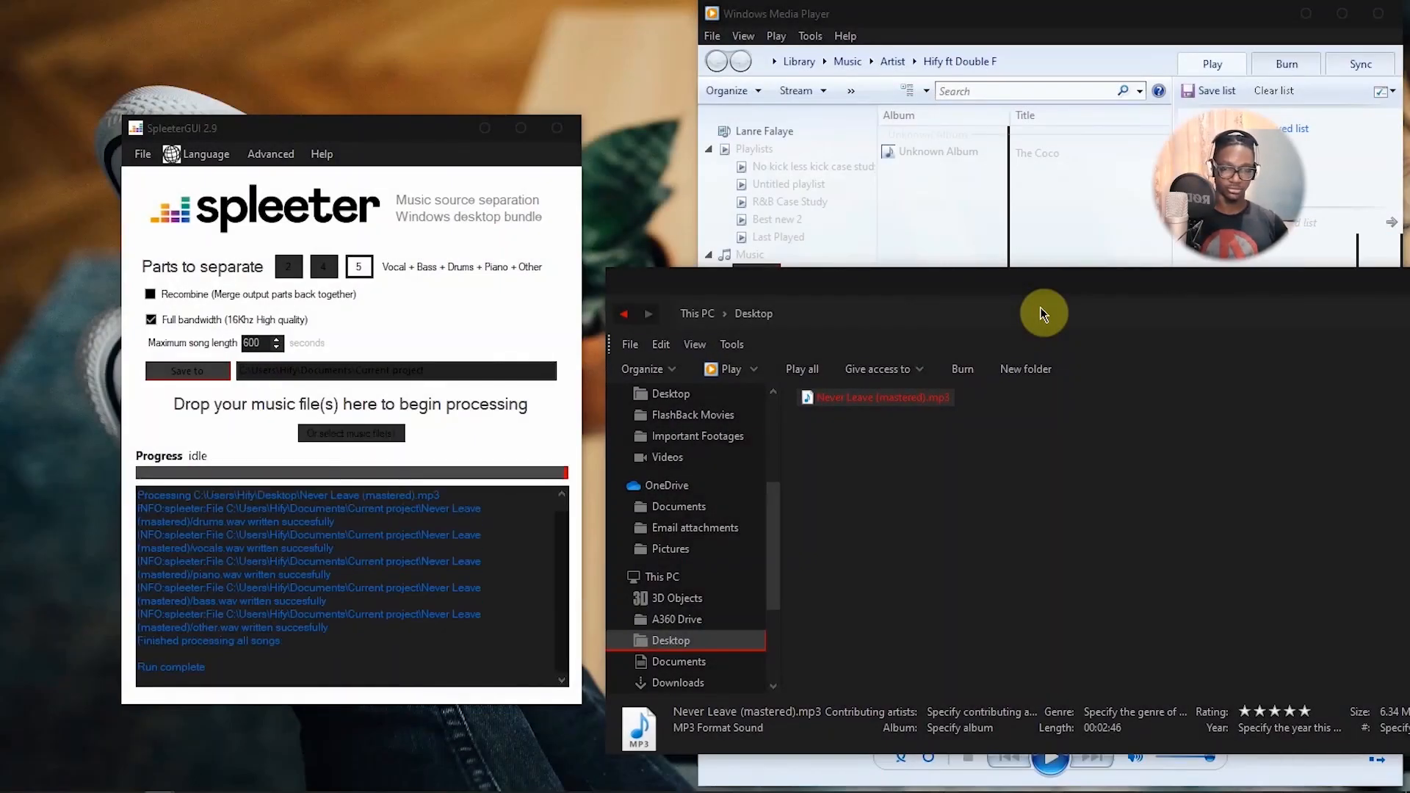
{"action": "mouse_move", "coordinate": [393, 173]}
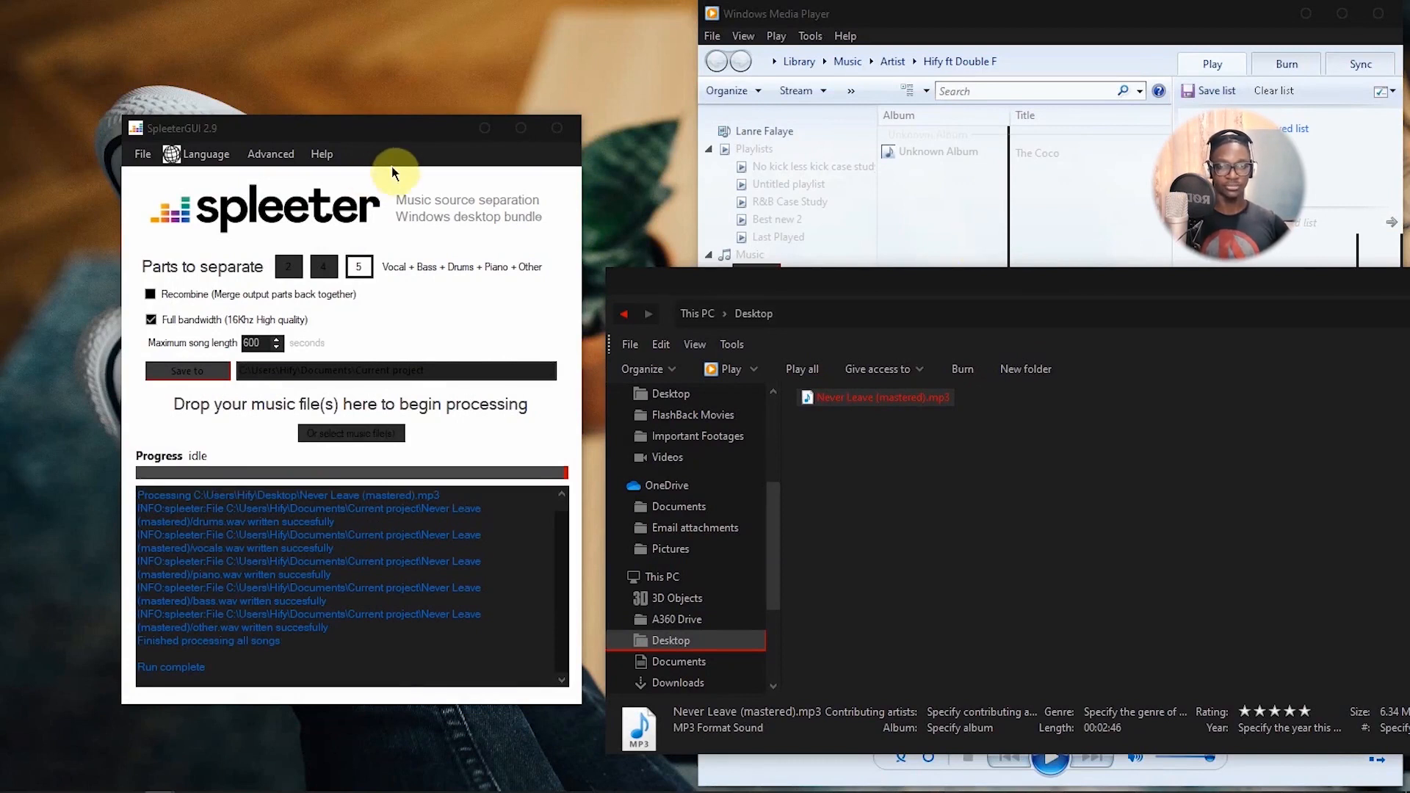
{"action": "mouse_move", "coordinate": [453, 492]}
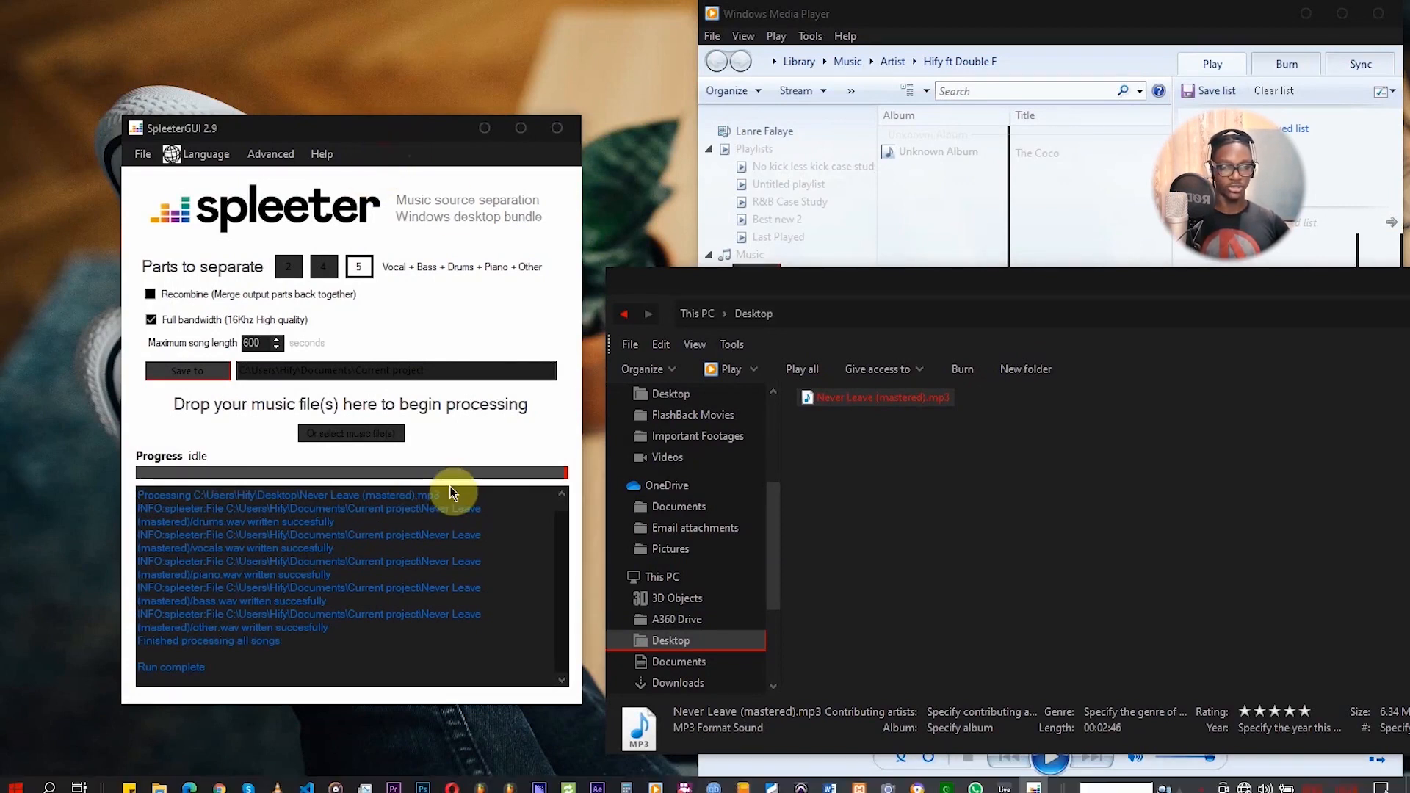
{"action": "mouse_move", "coordinate": [160, 785]}
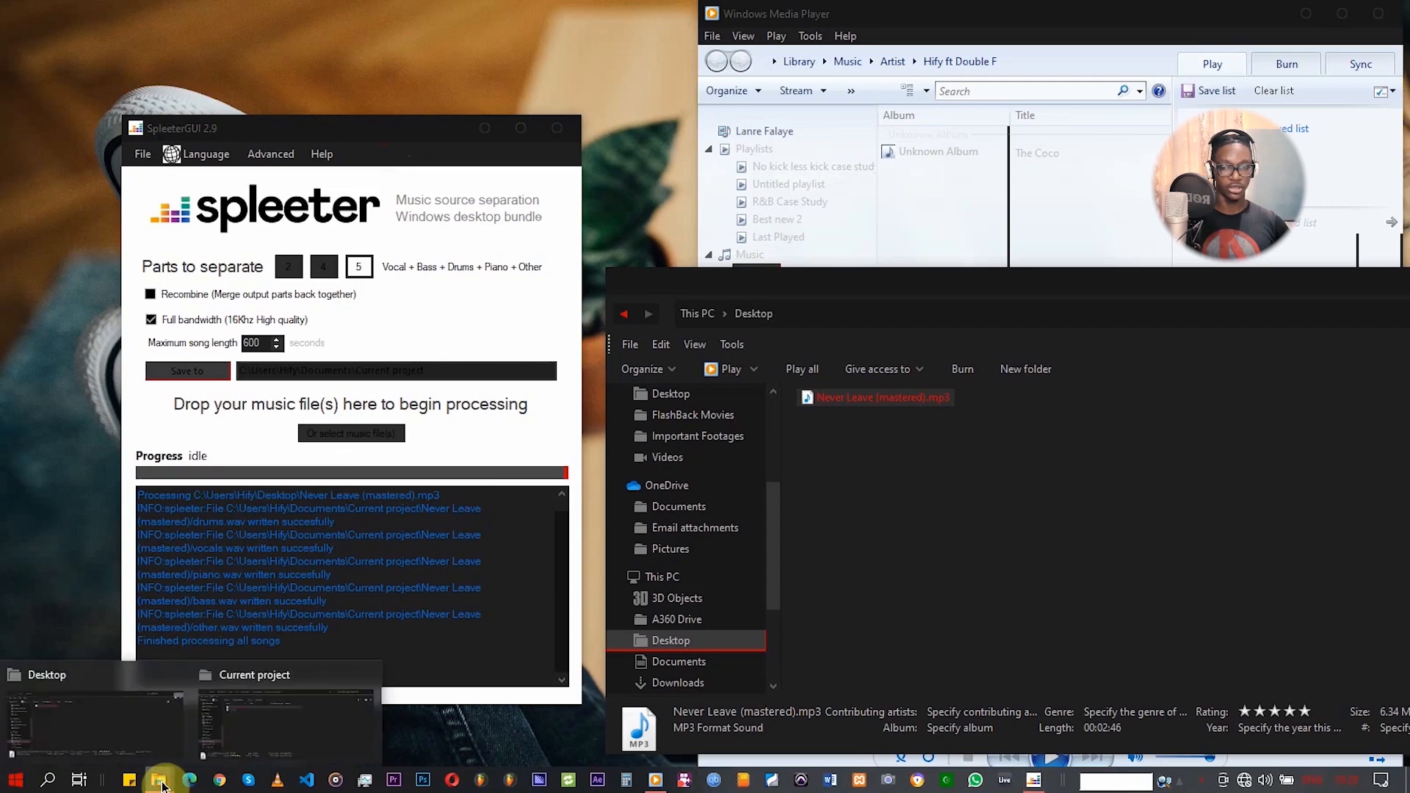
Browse to Documents > Current project and open the Never Leave (mastered) stems folder
{"action": "left_click", "coordinate": [255, 720]}
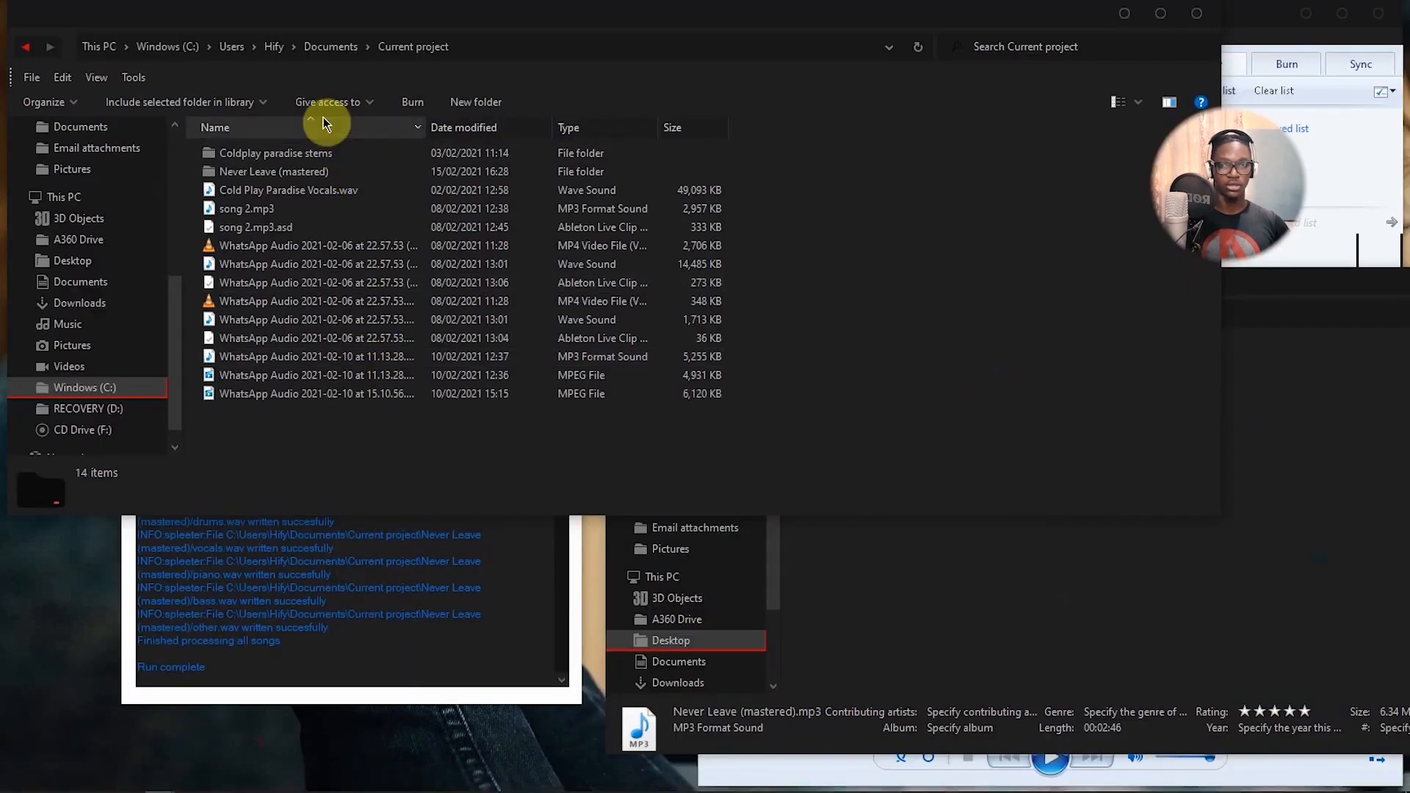
{"action": "mouse_move", "coordinate": [1161, 292]}
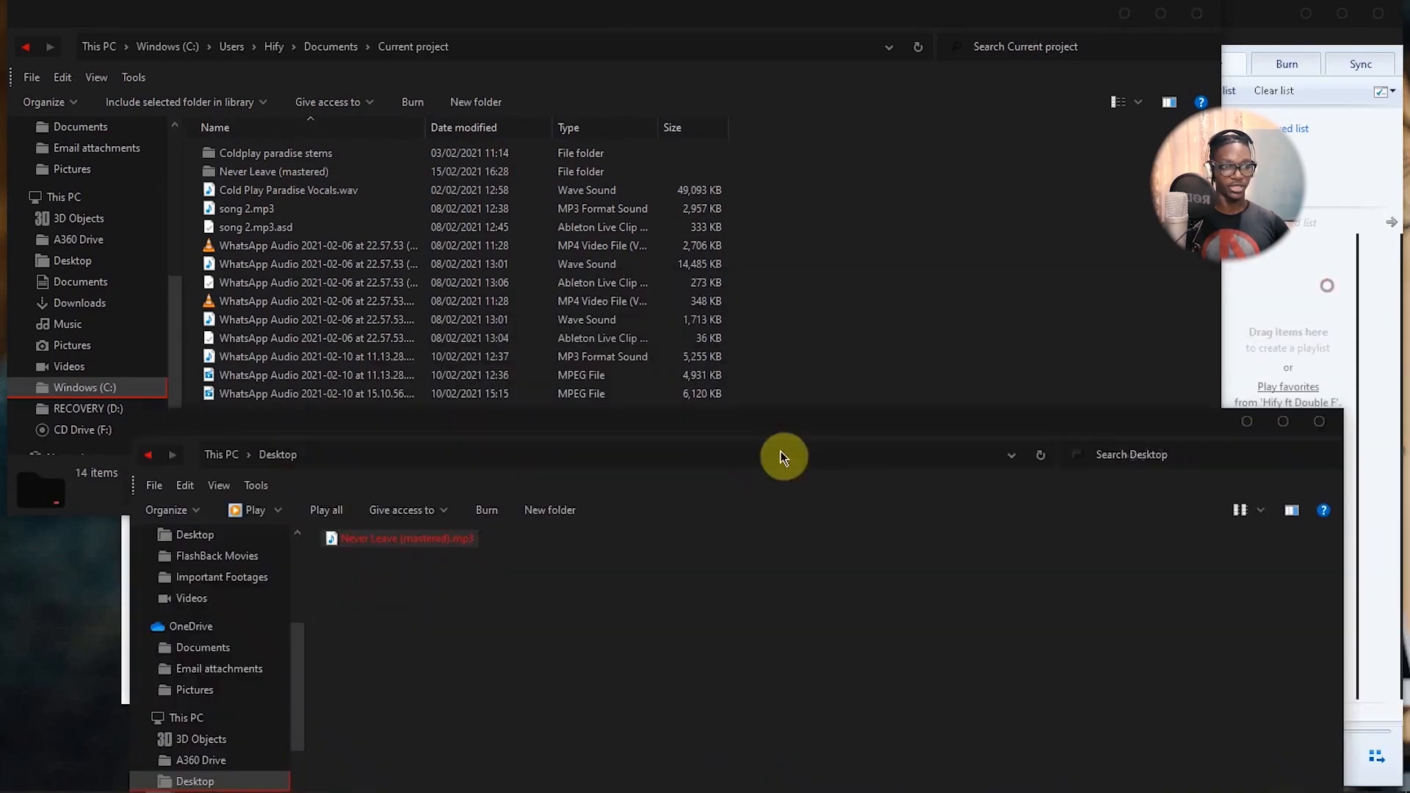
{"action": "left_click", "coordinate": [274, 171]}
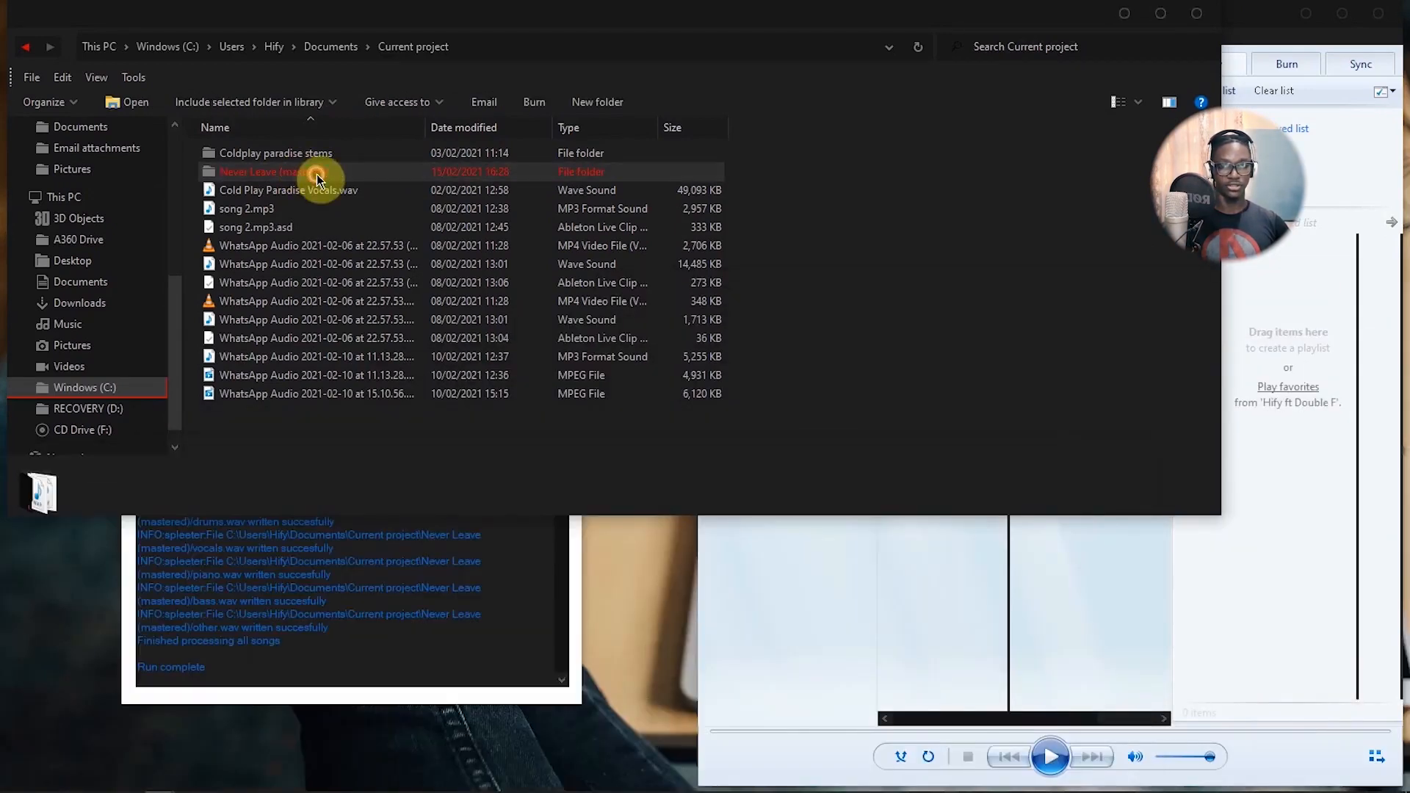
{"action": "double_click", "coordinate": [260, 172]}
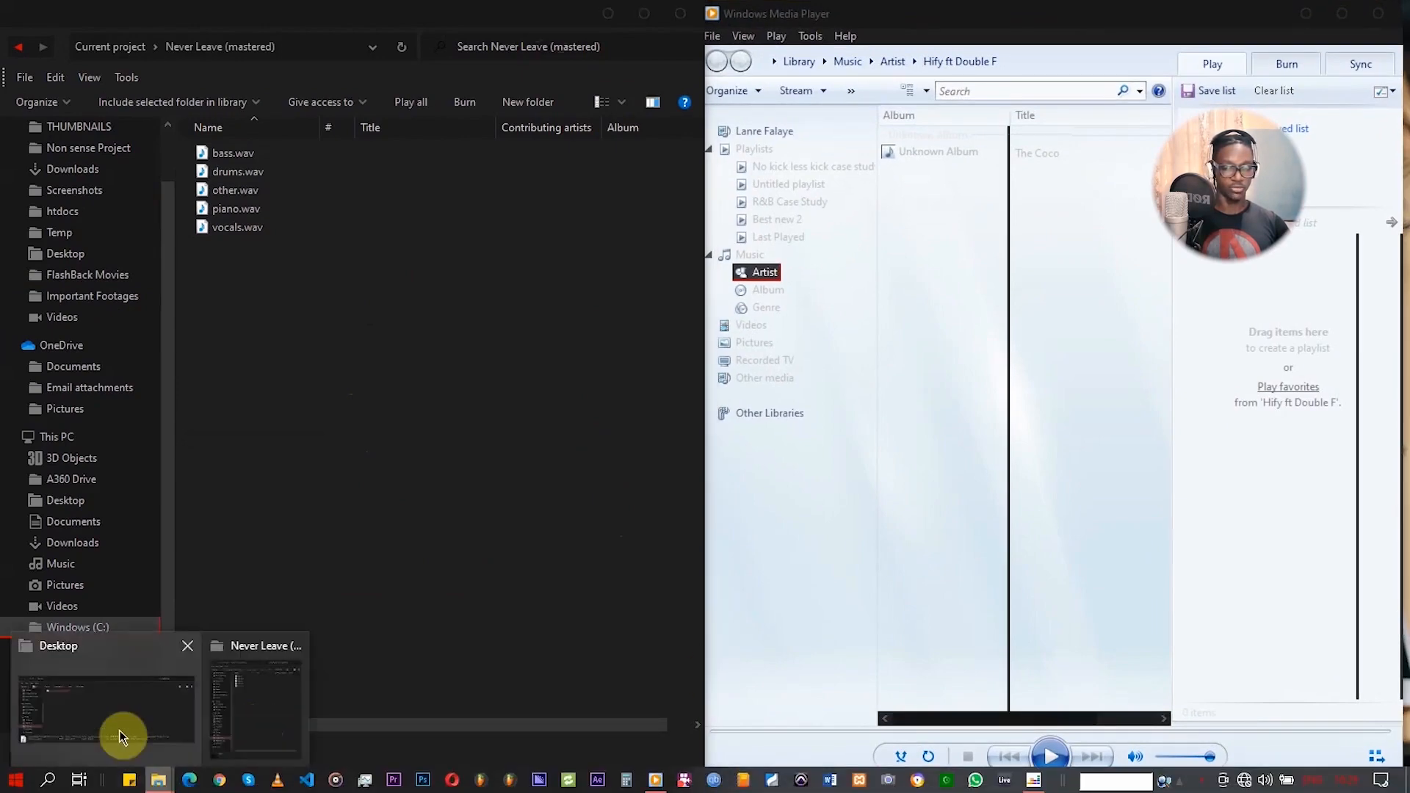
Stop the original song and audition the vocals, piano, bass and drums stems
{"action": "left_click", "coordinate": [104, 710]}
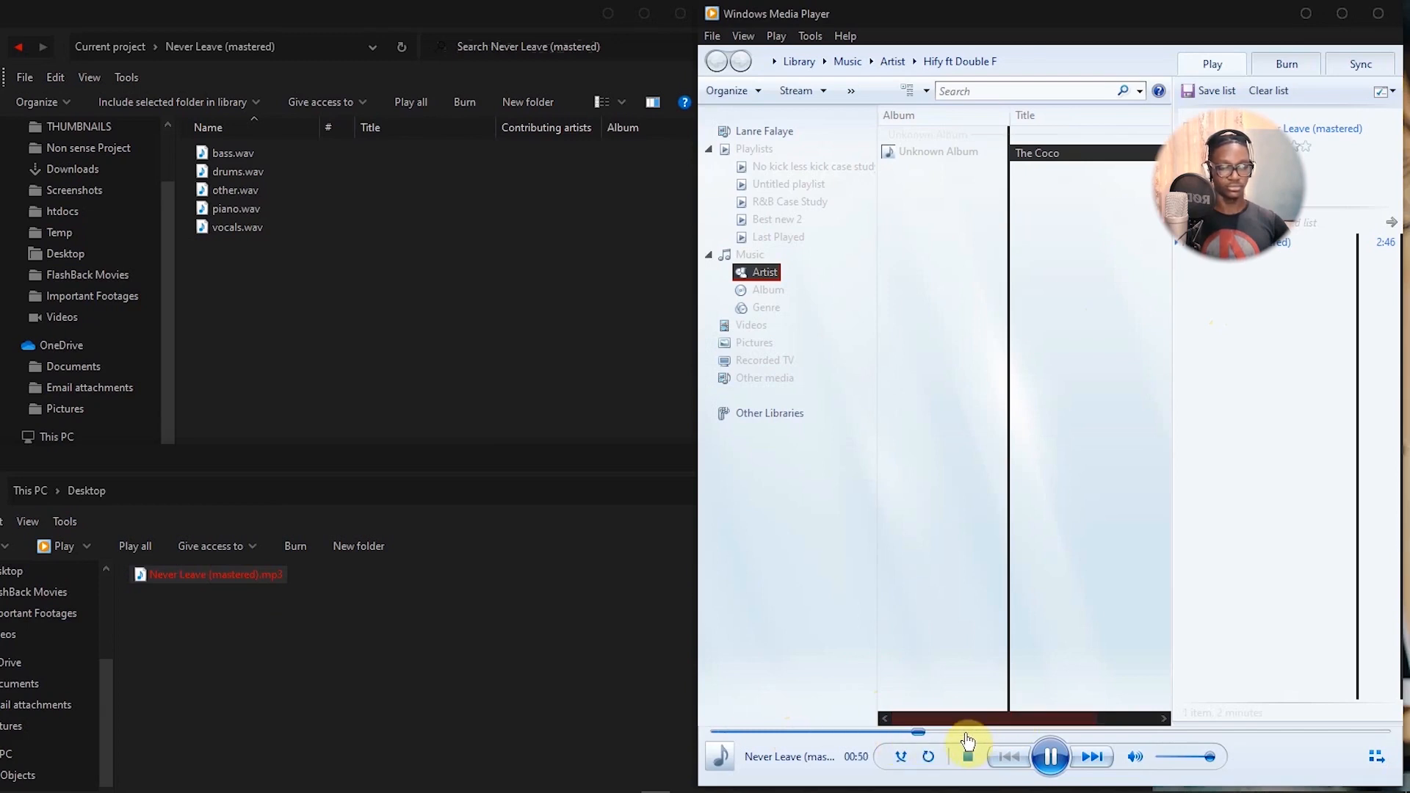
{"action": "left_click", "coordinate": [1049, 756]}
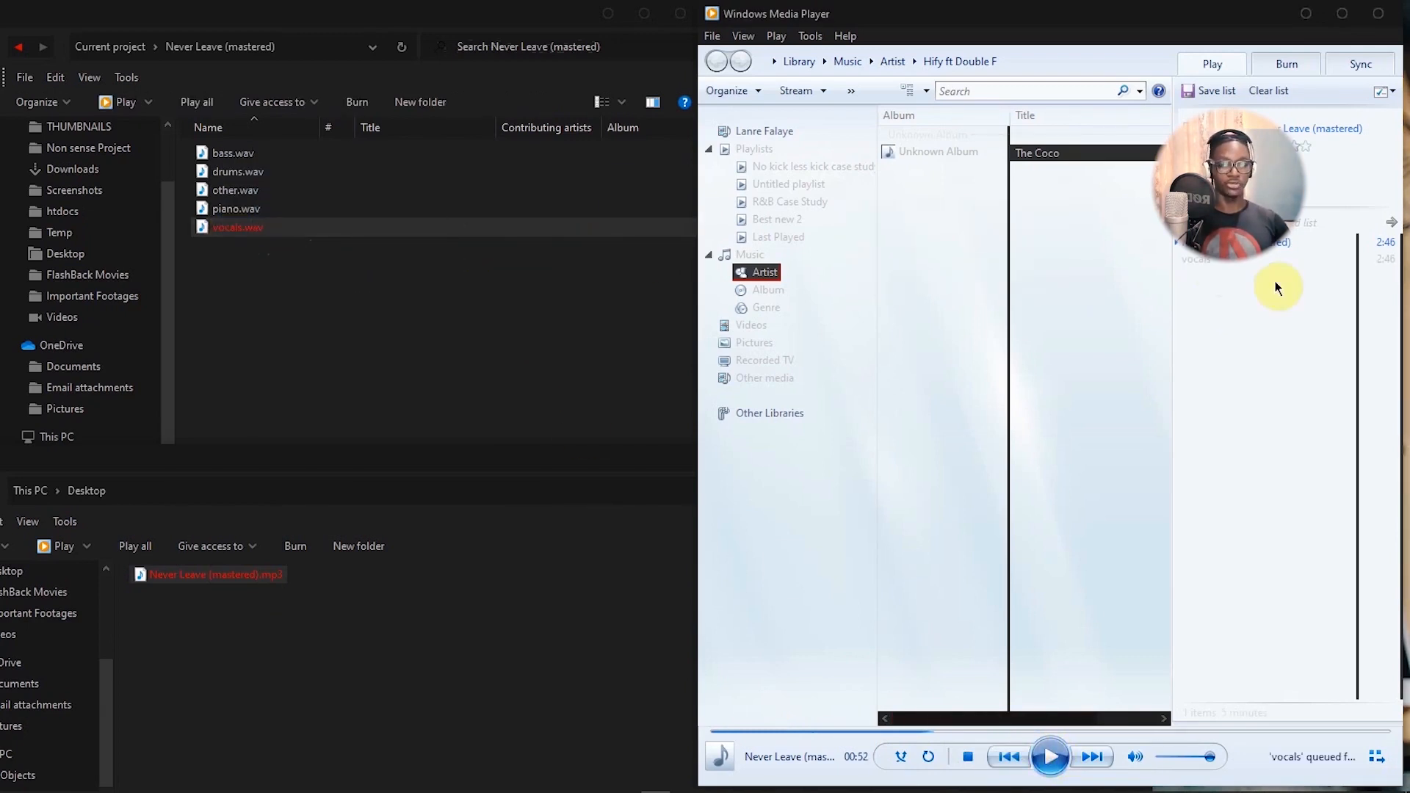
{"action": "mouse_move", "coordinate": [1214, 290]}
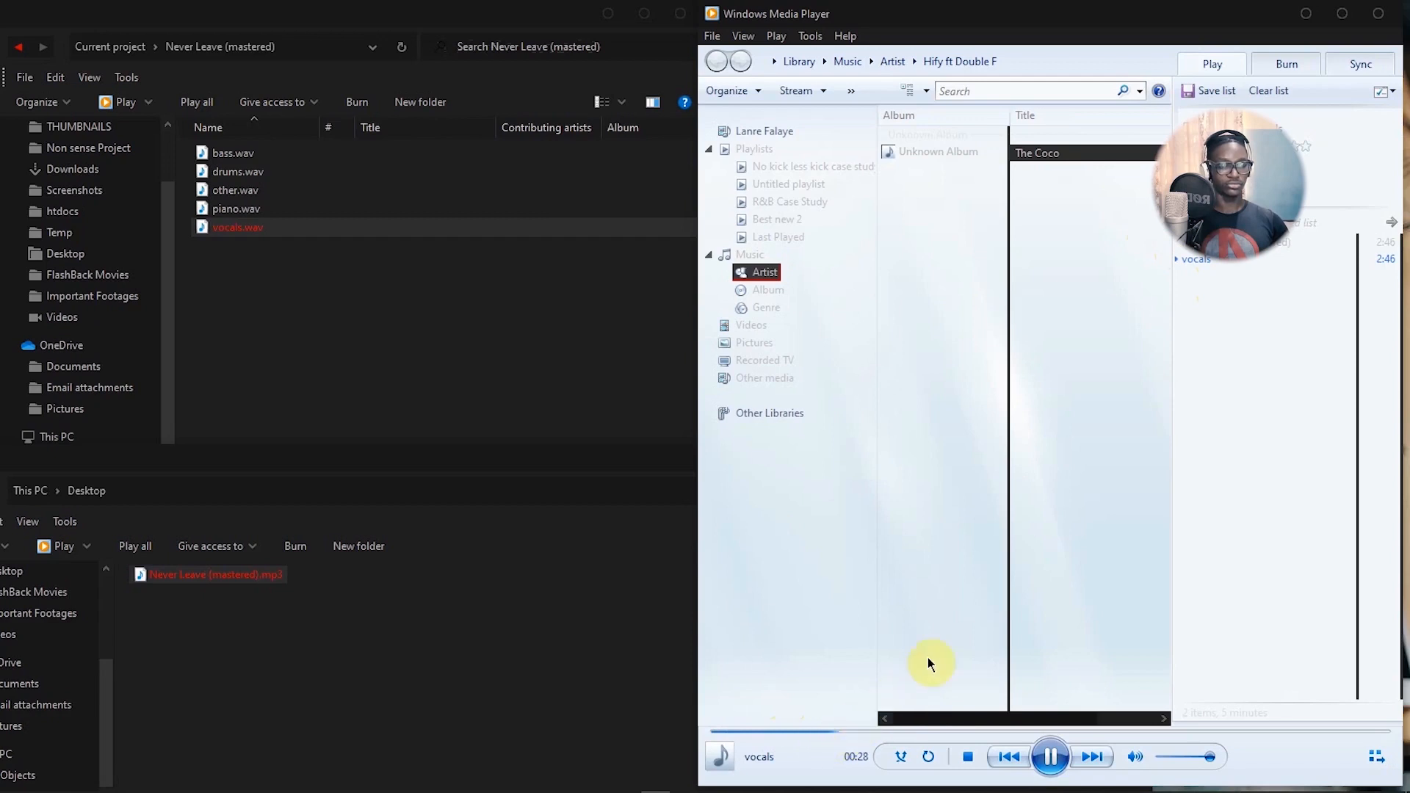
{"action": "mouse_move", "coordinate": [978, 377]}
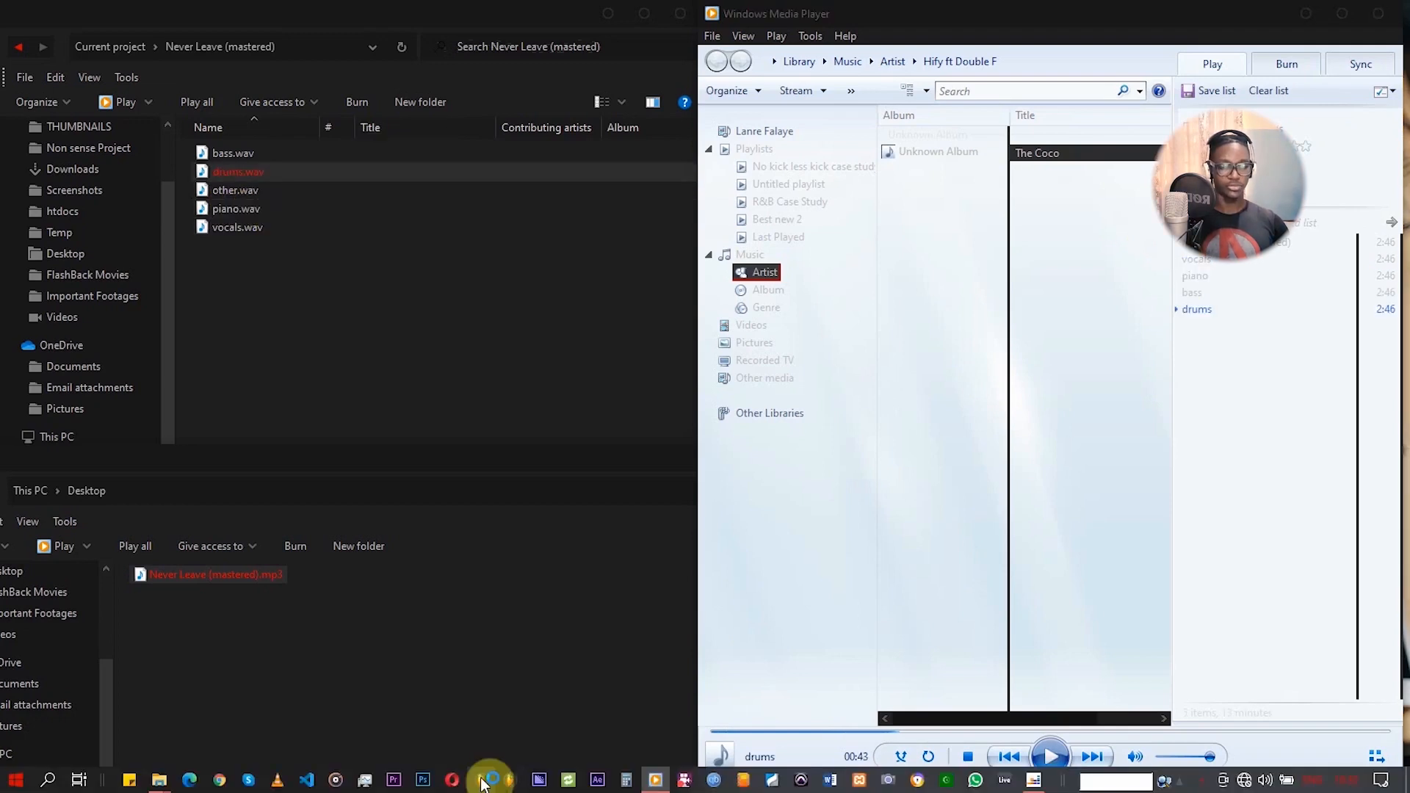
{"action": "left_click", "coordinate": [452, 780]}
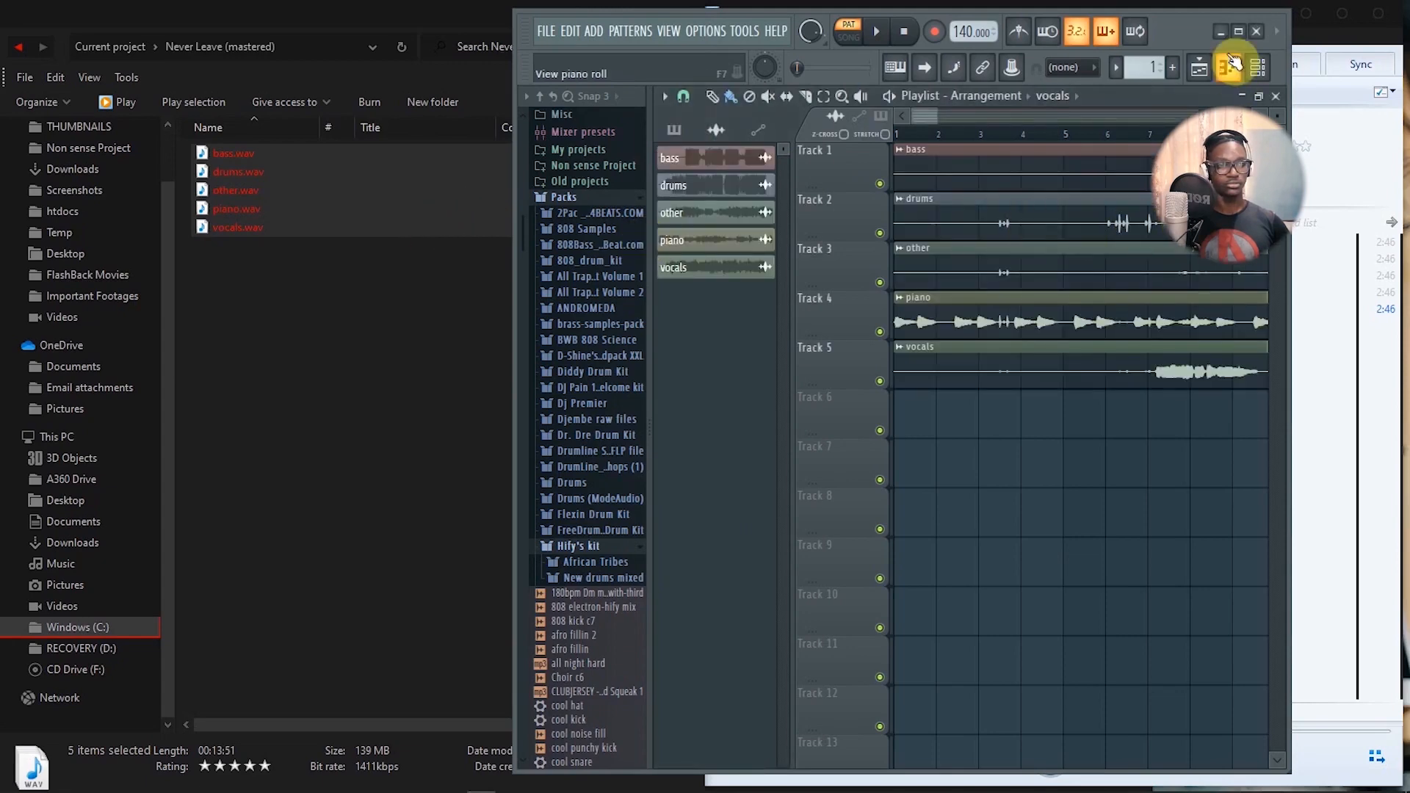
Maximize FL Studio, then play and stop the vocals-only stems from around bar 21
{"action": "left_click", "coordinate": [1235, 30]}
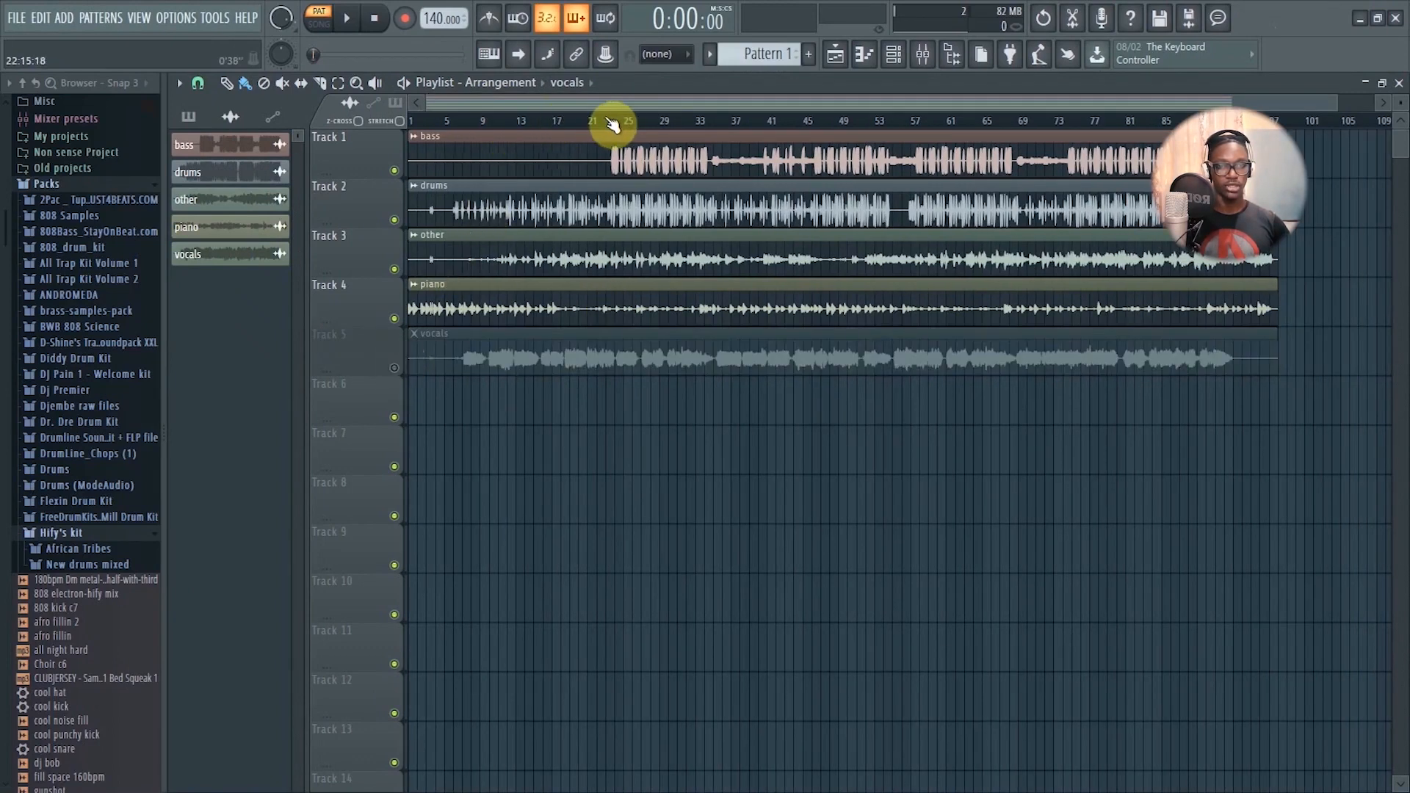
{"action": "left_click", "coordinate": [346, 18]}
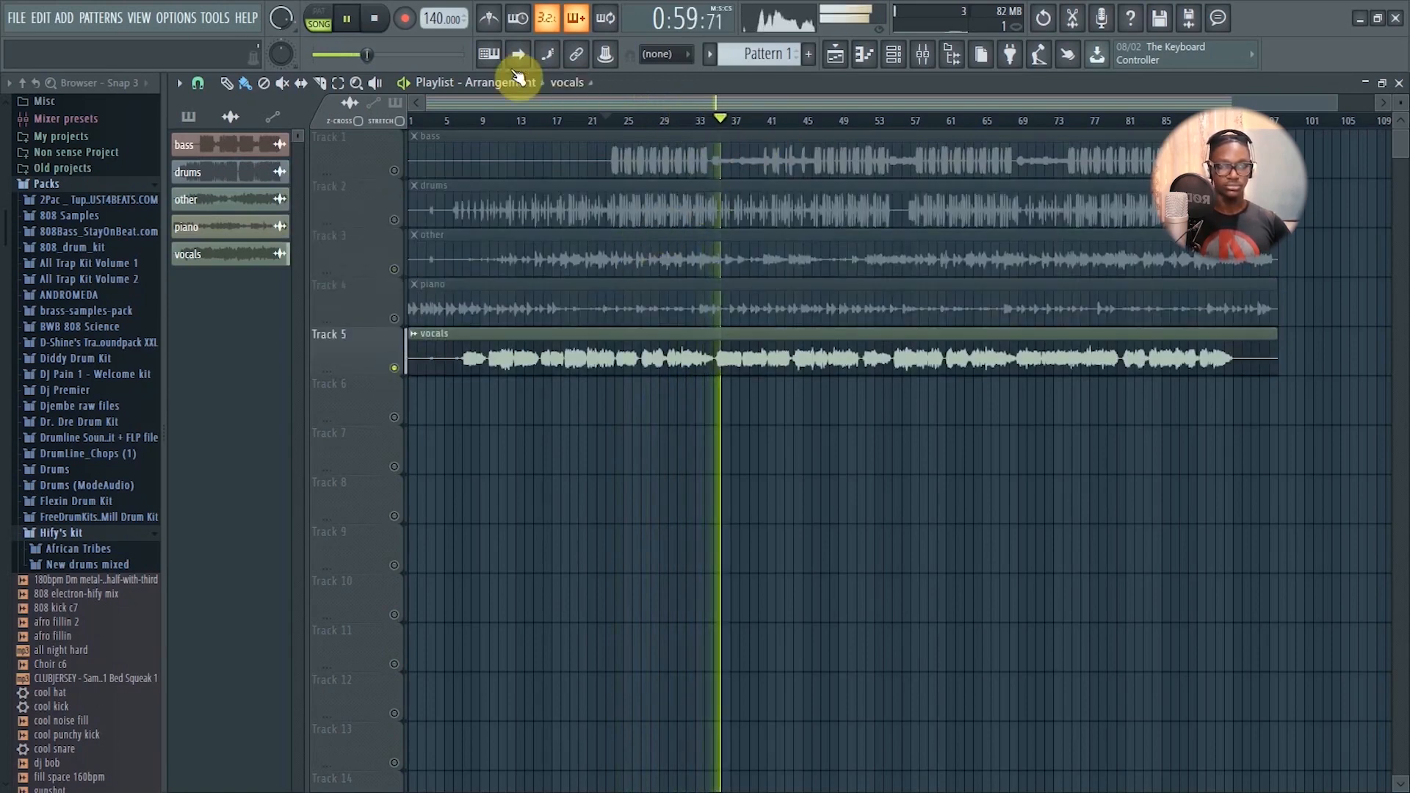
{"action": "left_click", "coordinate": [346, 18]}
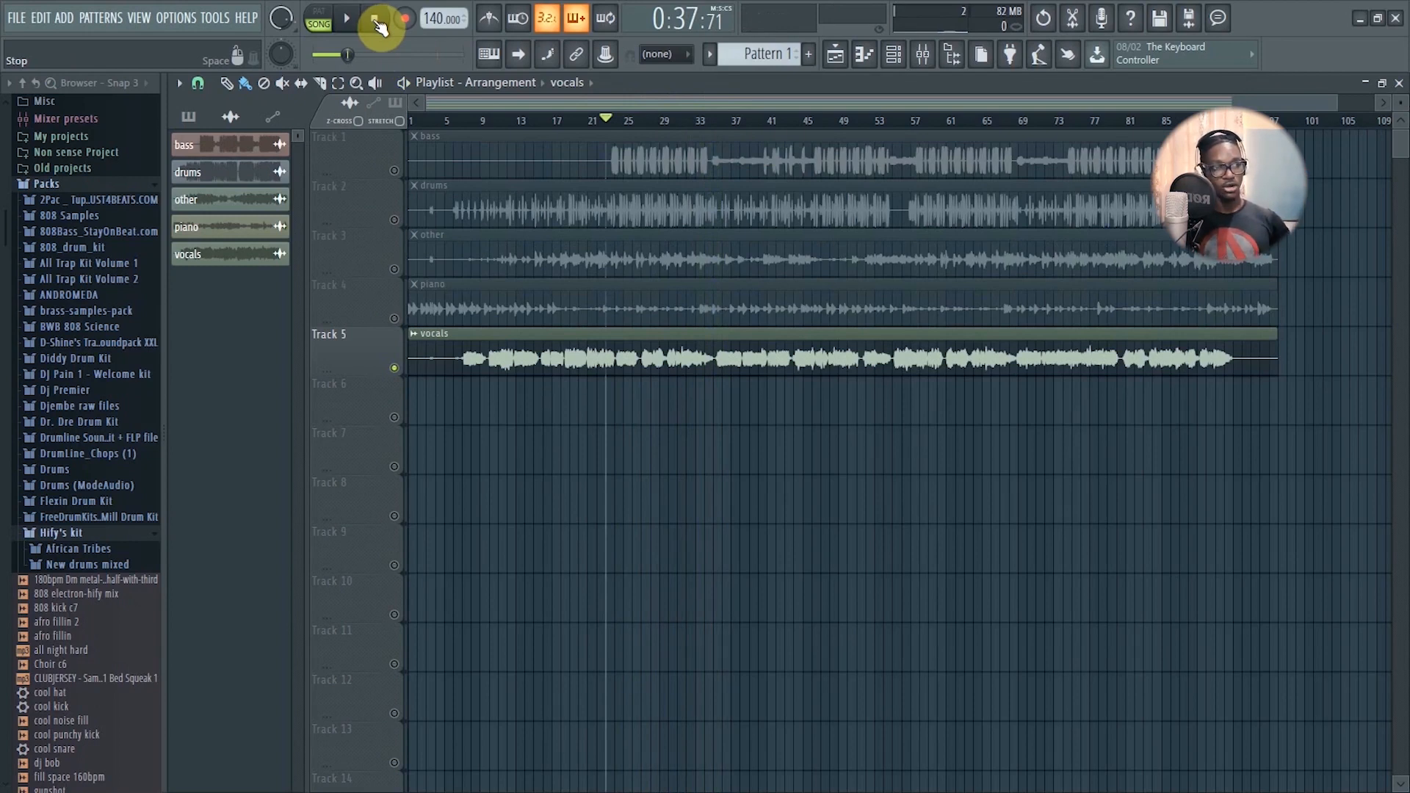
{"action": "left_click", "coordinate": [380, 17]}
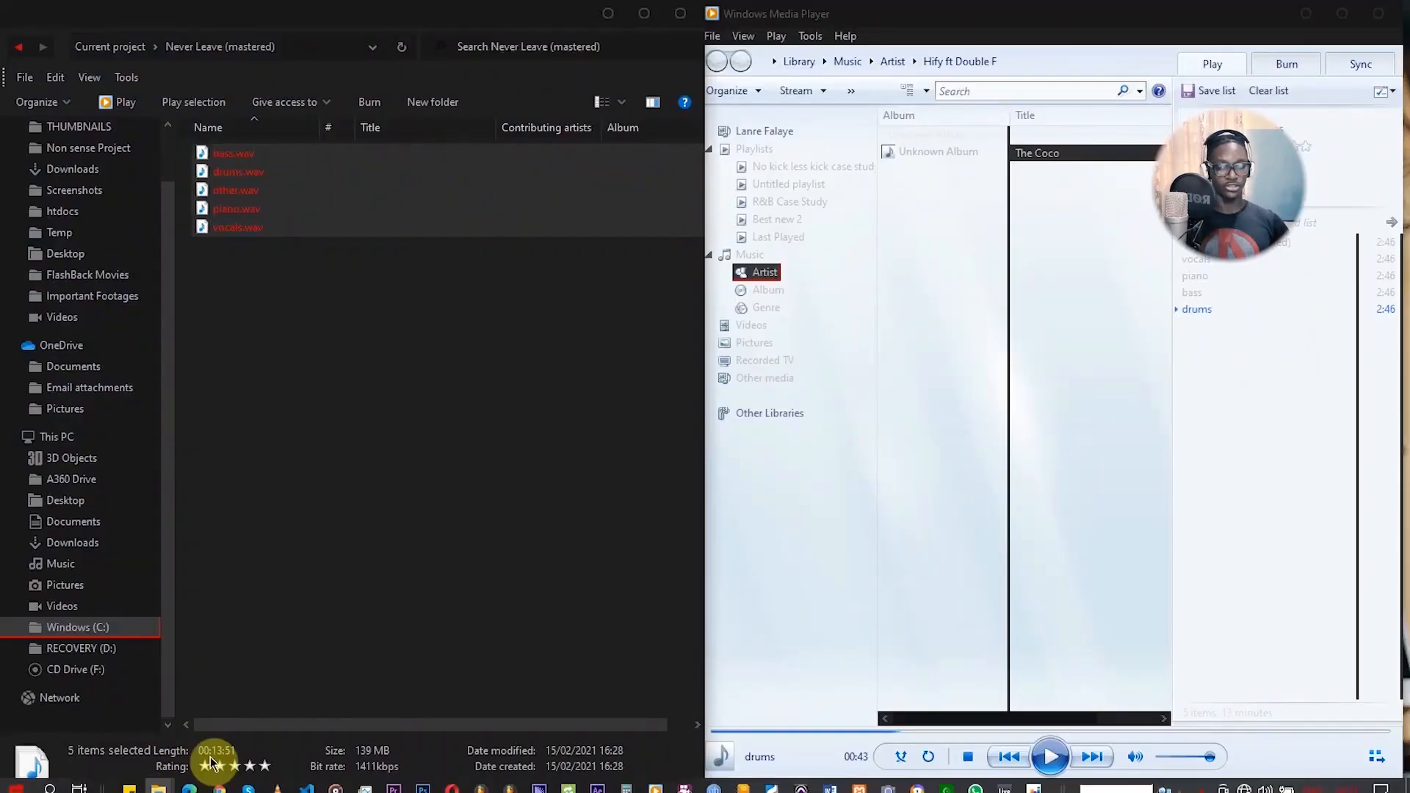
Bring up a blank Microsoft Edge tab from the taskbar
{"action": "left_click", "coordinate": [250, 766]}
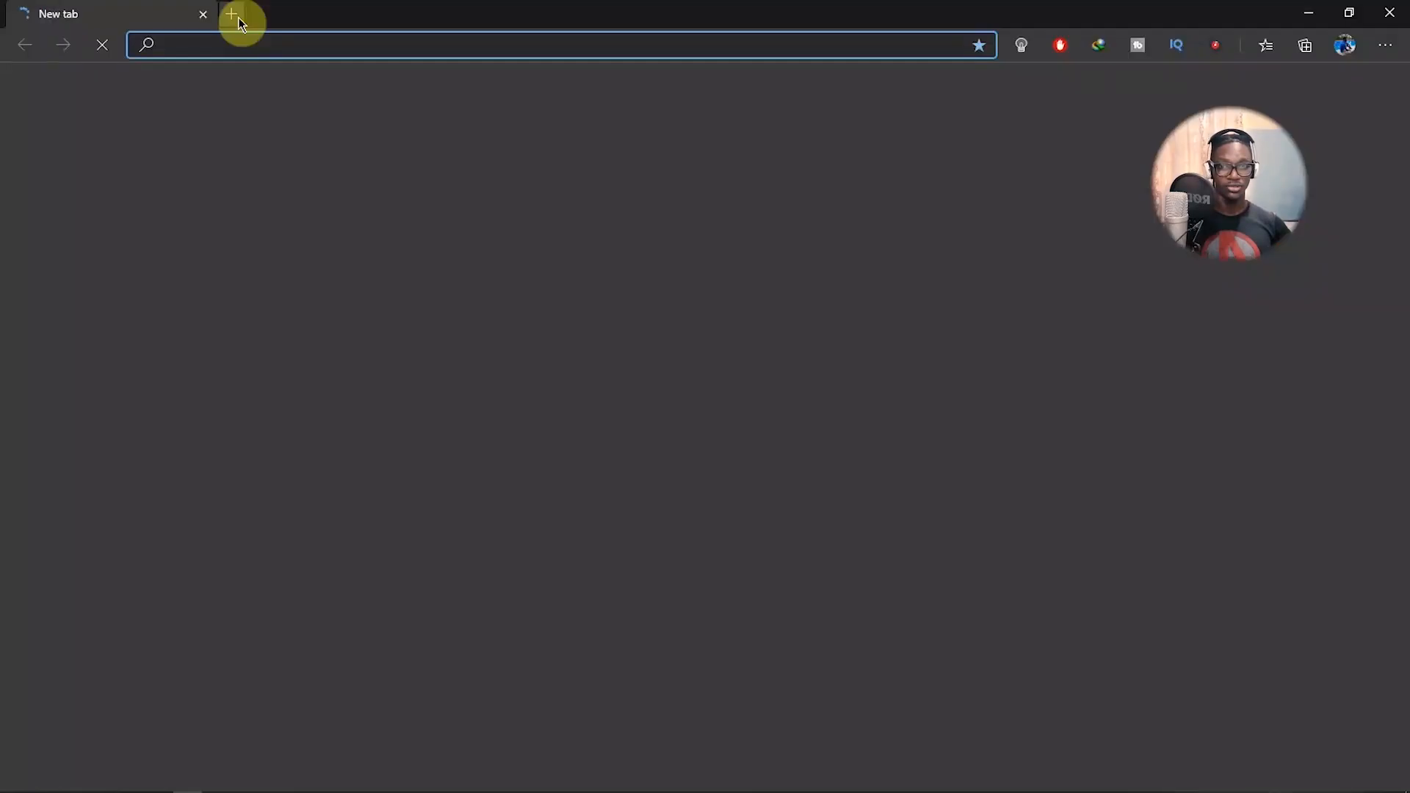
Load moises.ai and open its Pricing page in a new tab
{"action": "type", "text": "https://moises.ai"}
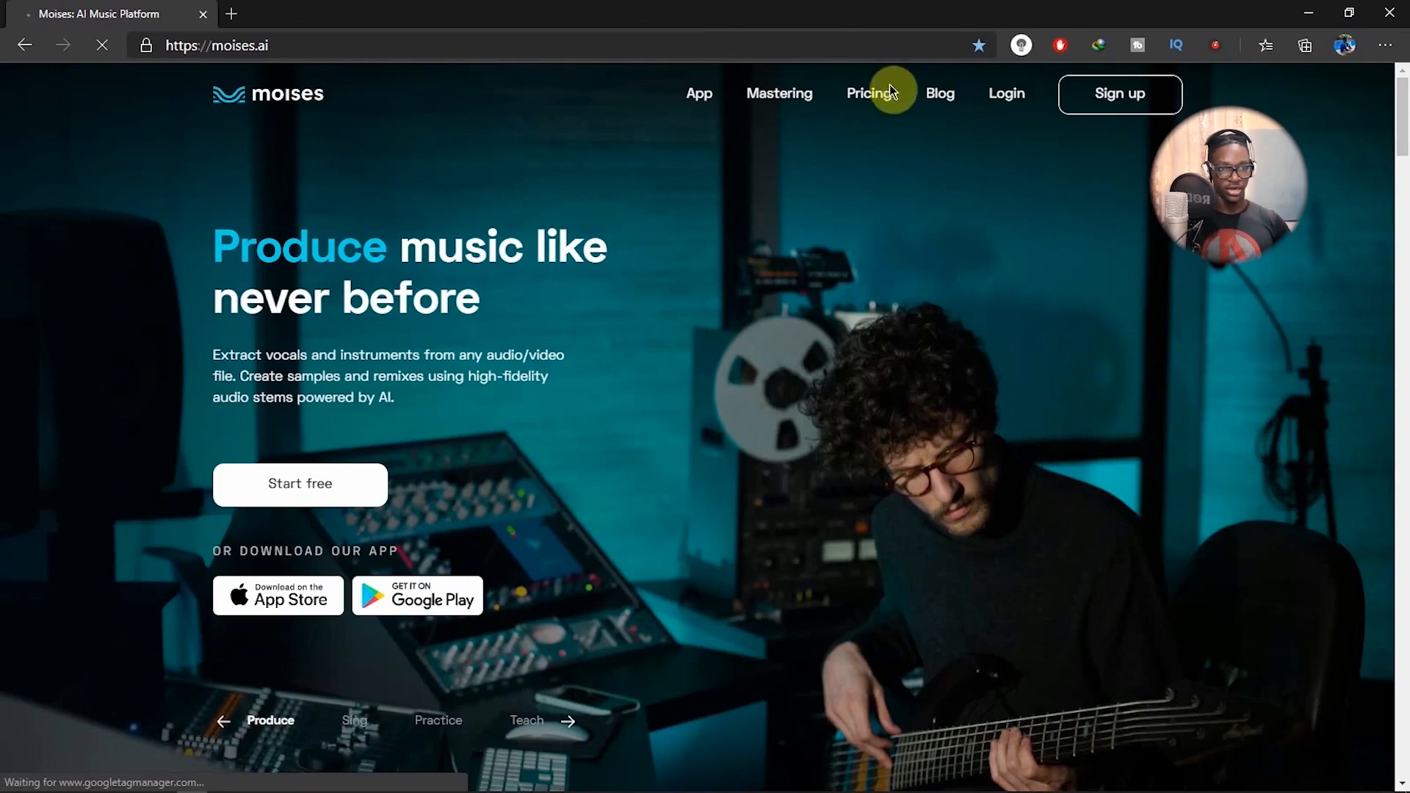
{"action": "left_click", "coordinate": [868, 93]}
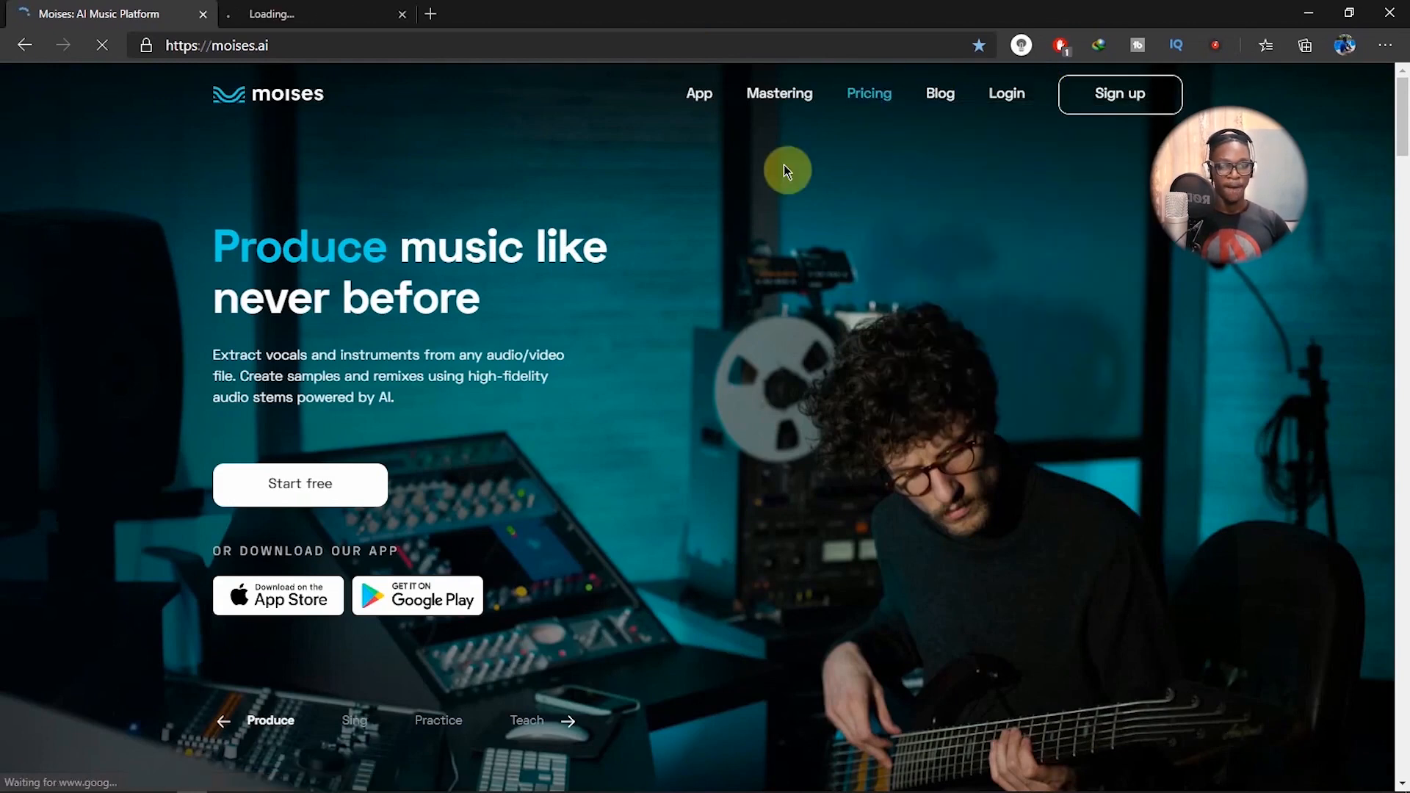
{"action": "left_click", "coordinate": [868, 93]}
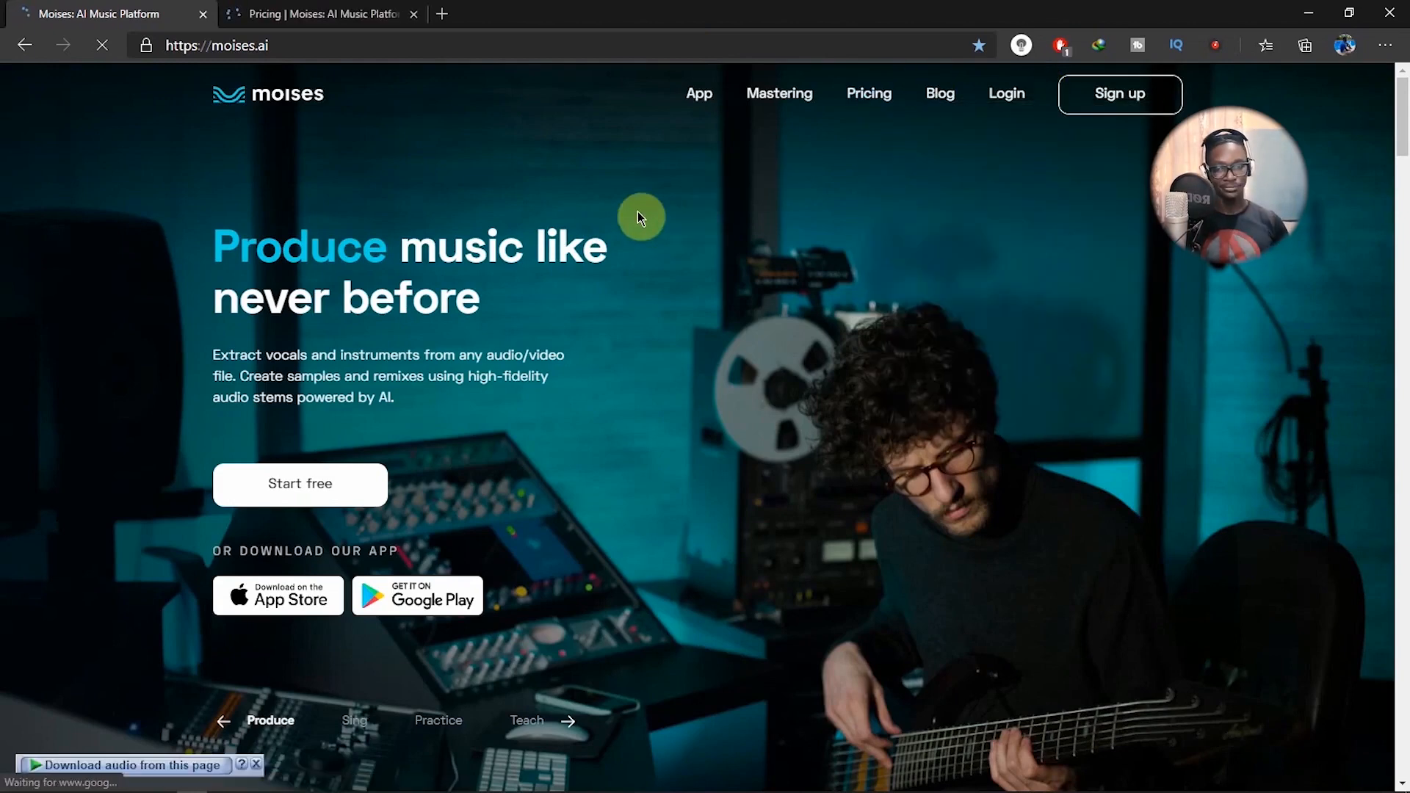
Scroll the Moises homepage, then view the Free and Premium plans in the pricing tab
{"action": "scroll", "scroll_direction": "down", "scroll_amount": 3}
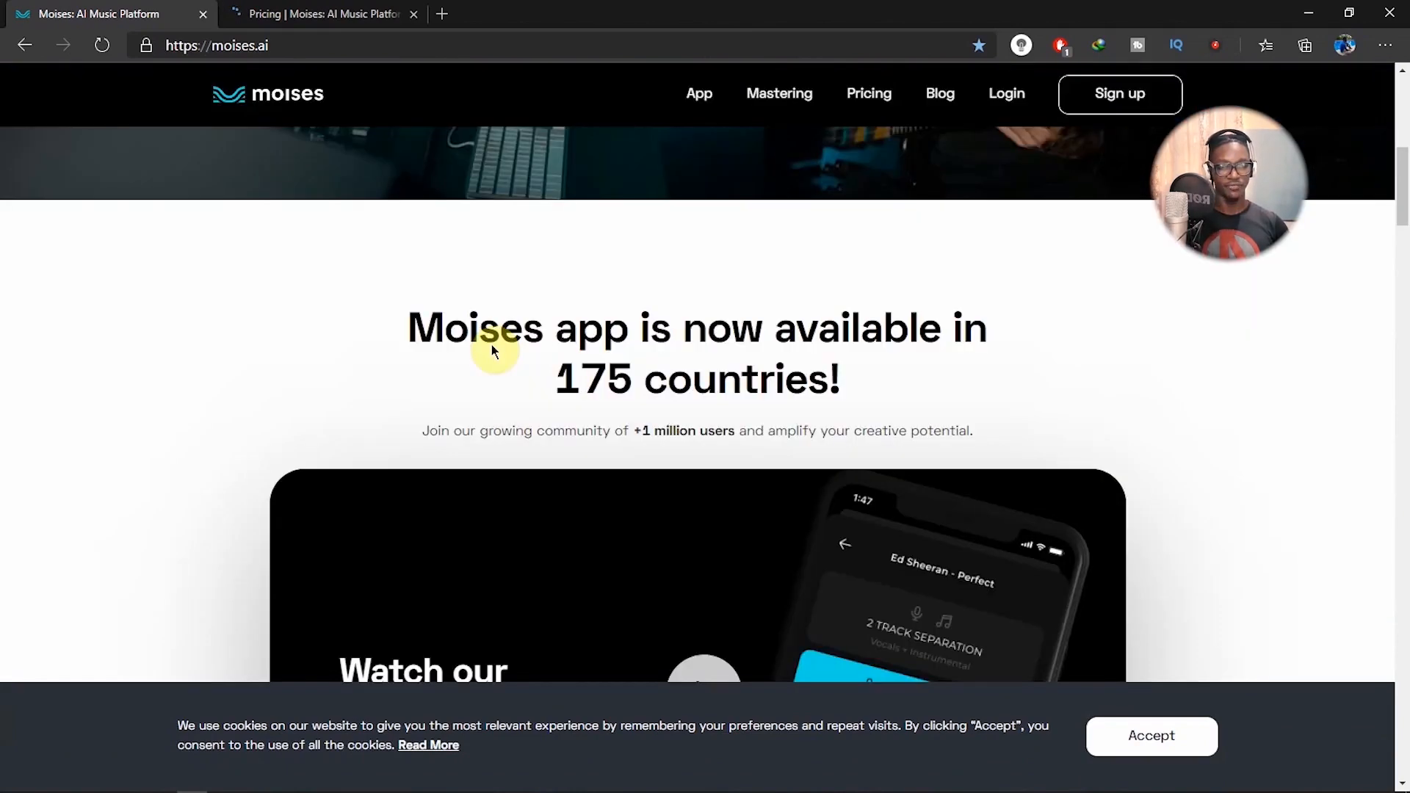
{"action": "scroll", "scroll_direction": "down", "scroll_amount": 3}
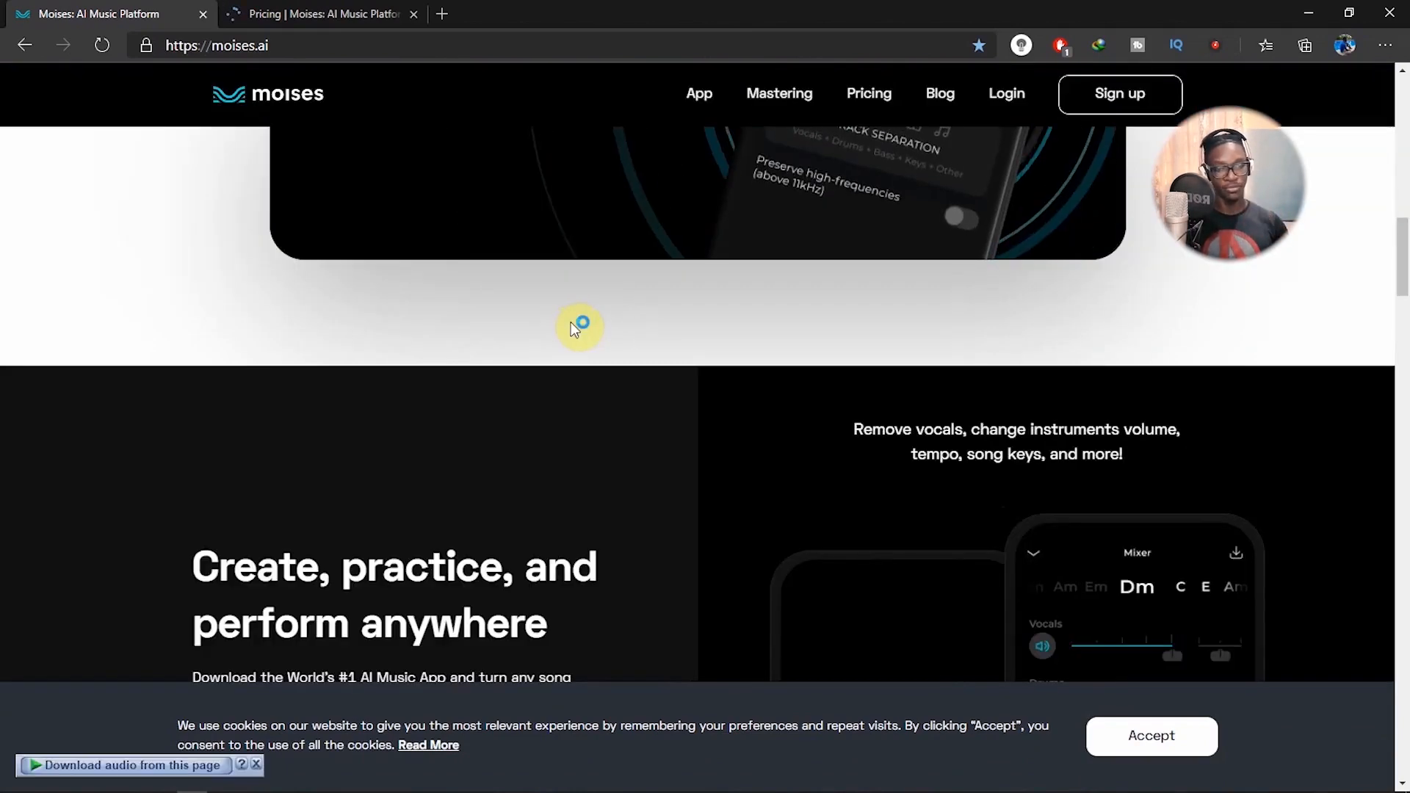
{"action": "left_click", "coordinate": [319, 13]}
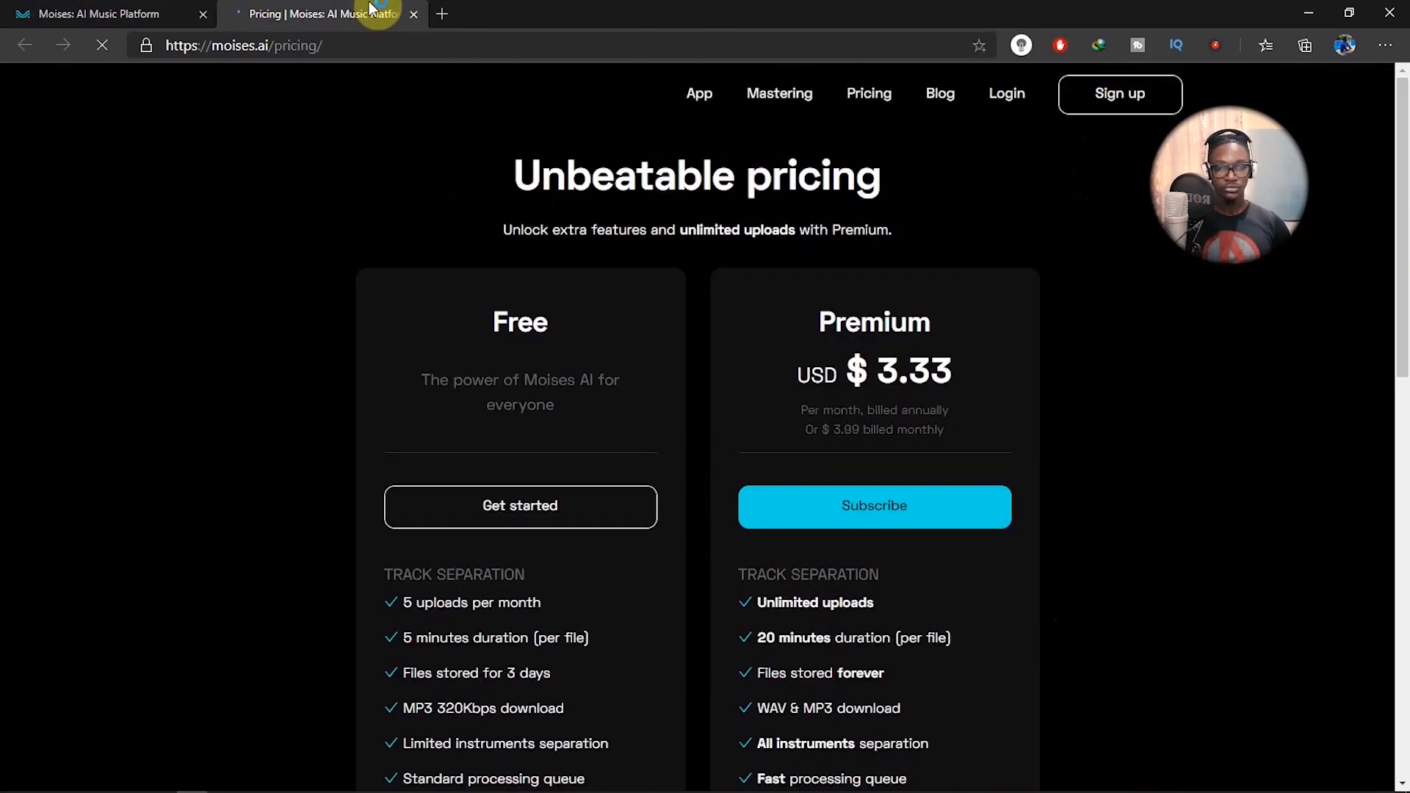
{"action": "scroll", "scroll_direction": "down", "scroll_amount": 3}
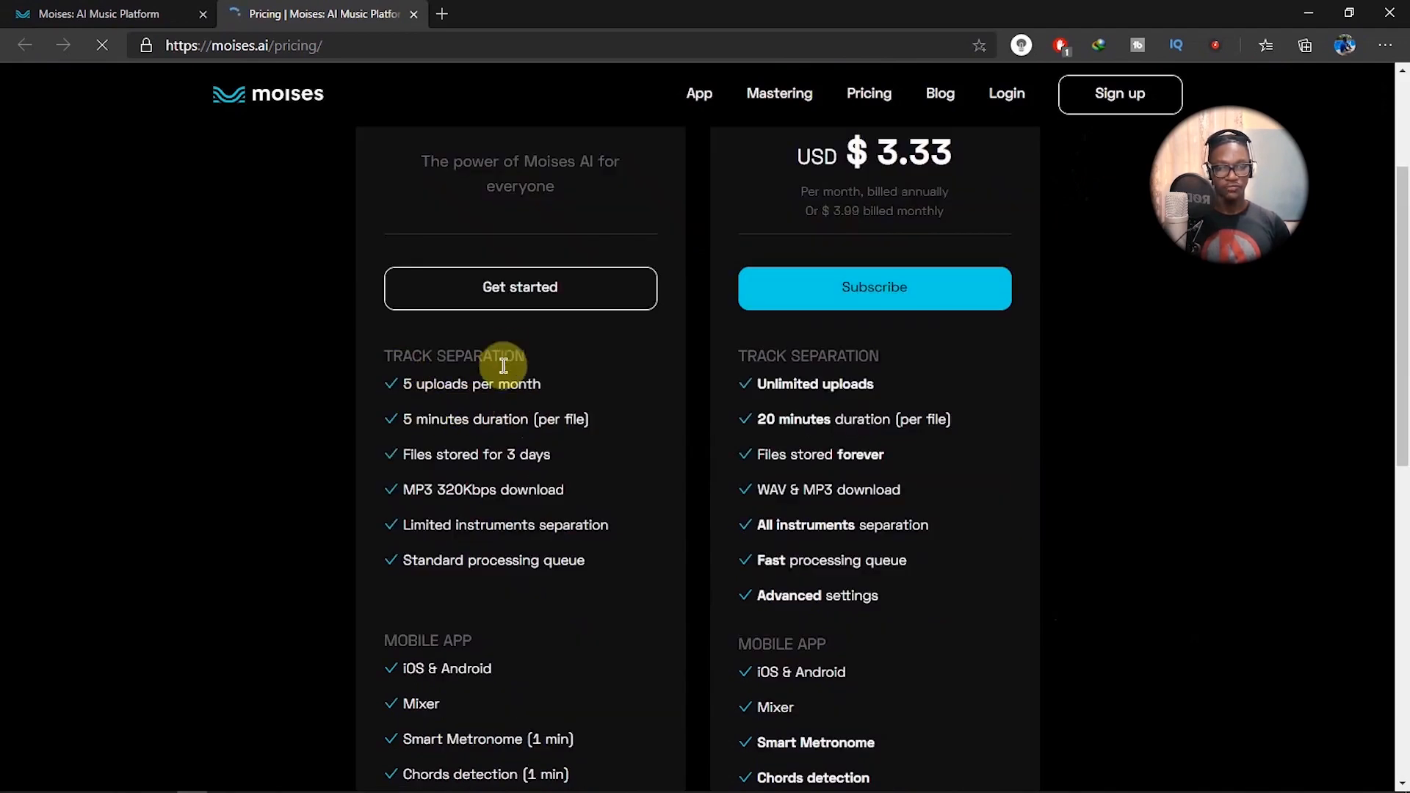
{"action": "mouse_move", "coordinate": [517, 404]}
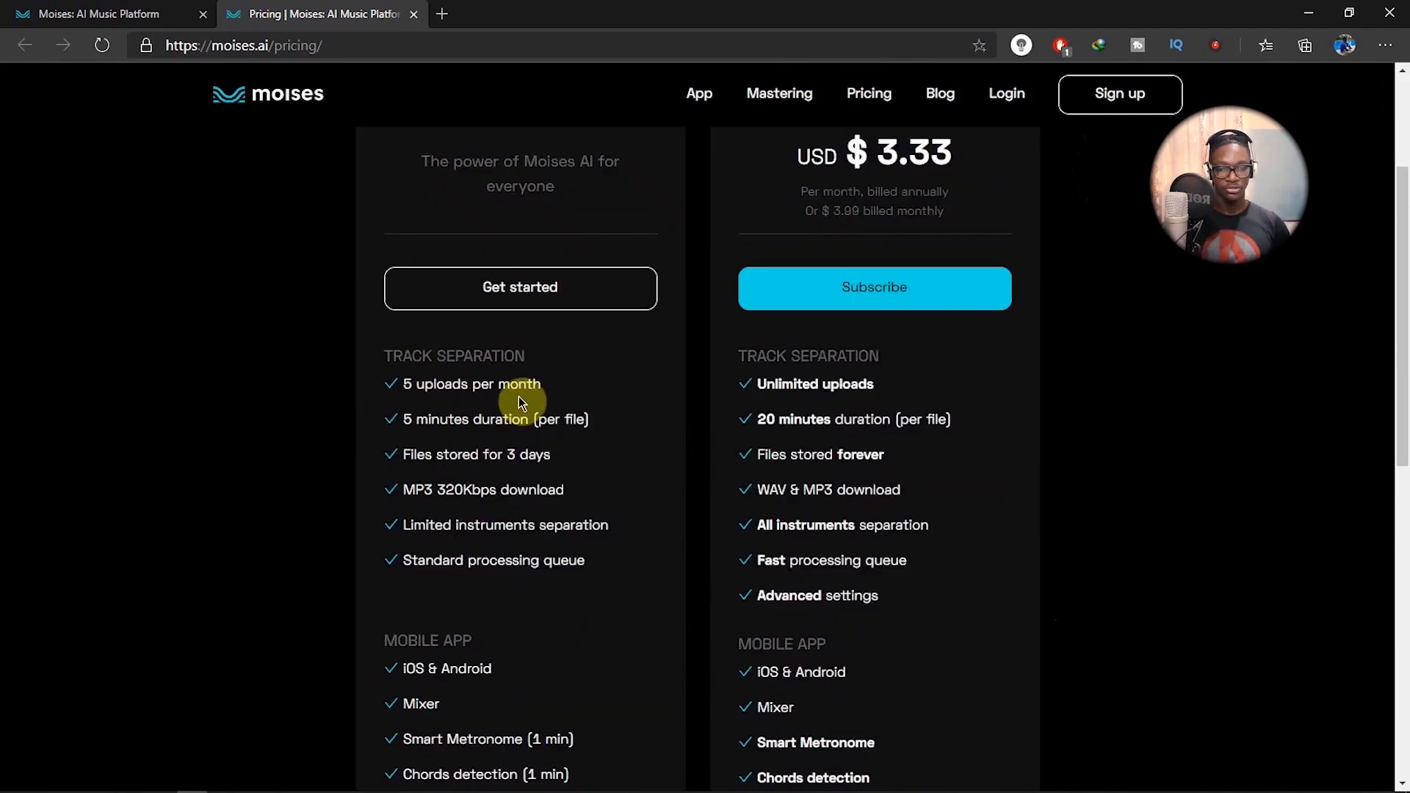
{"action": "mouse_move", "coordinate": [492, 424]}
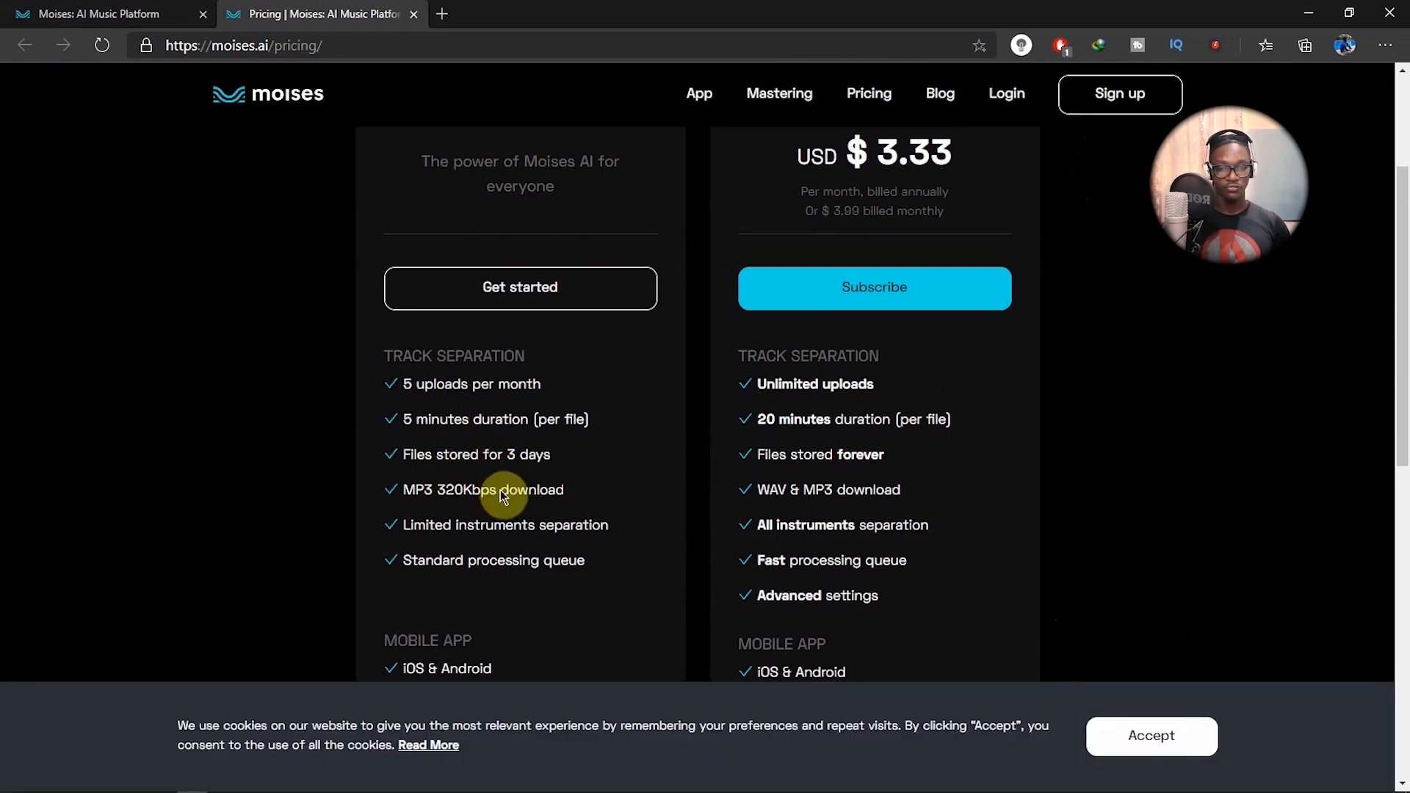
{"action": "scroll", "scroll_direction": "down", "scroll_amount": 3}
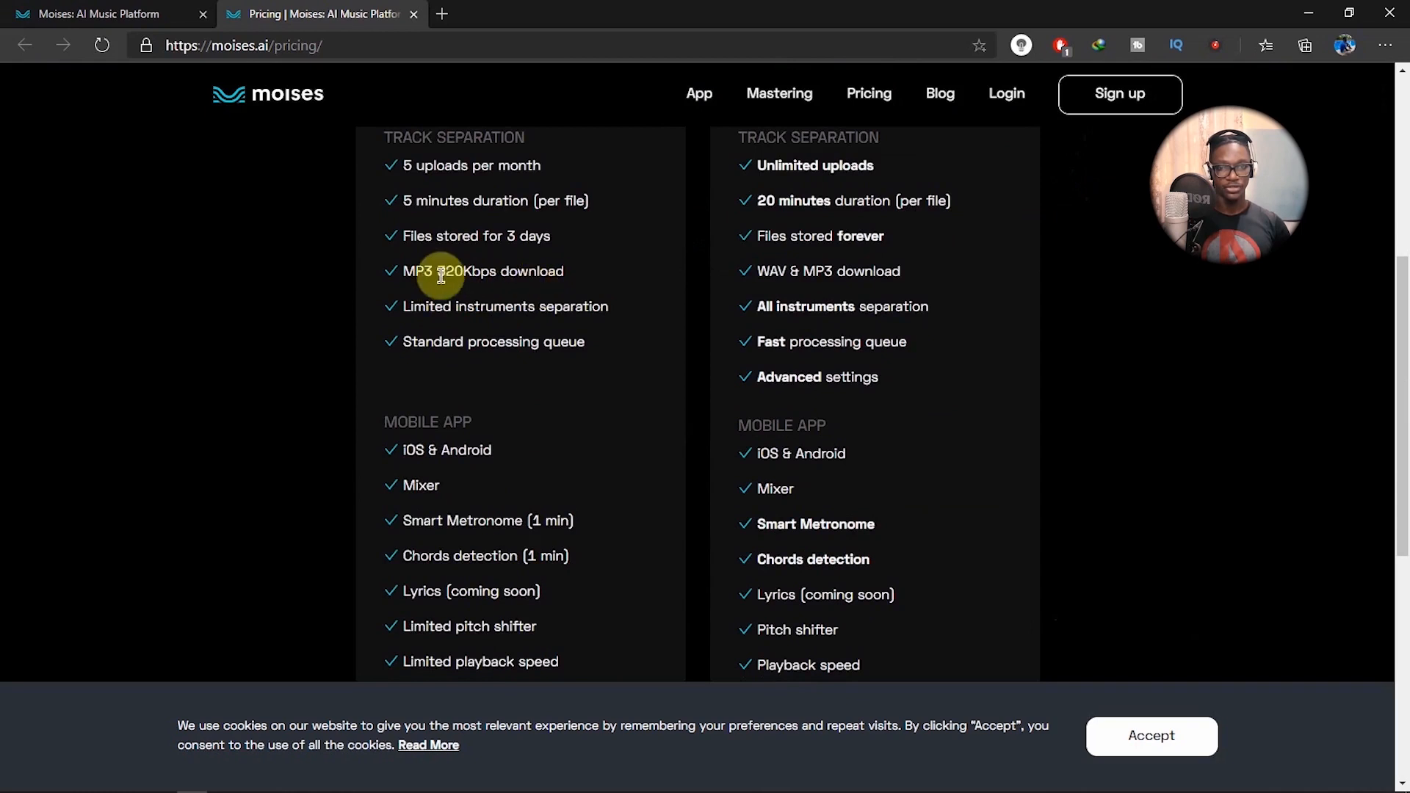
{"action": "mouse_move", "coordinate": [659, 306]}
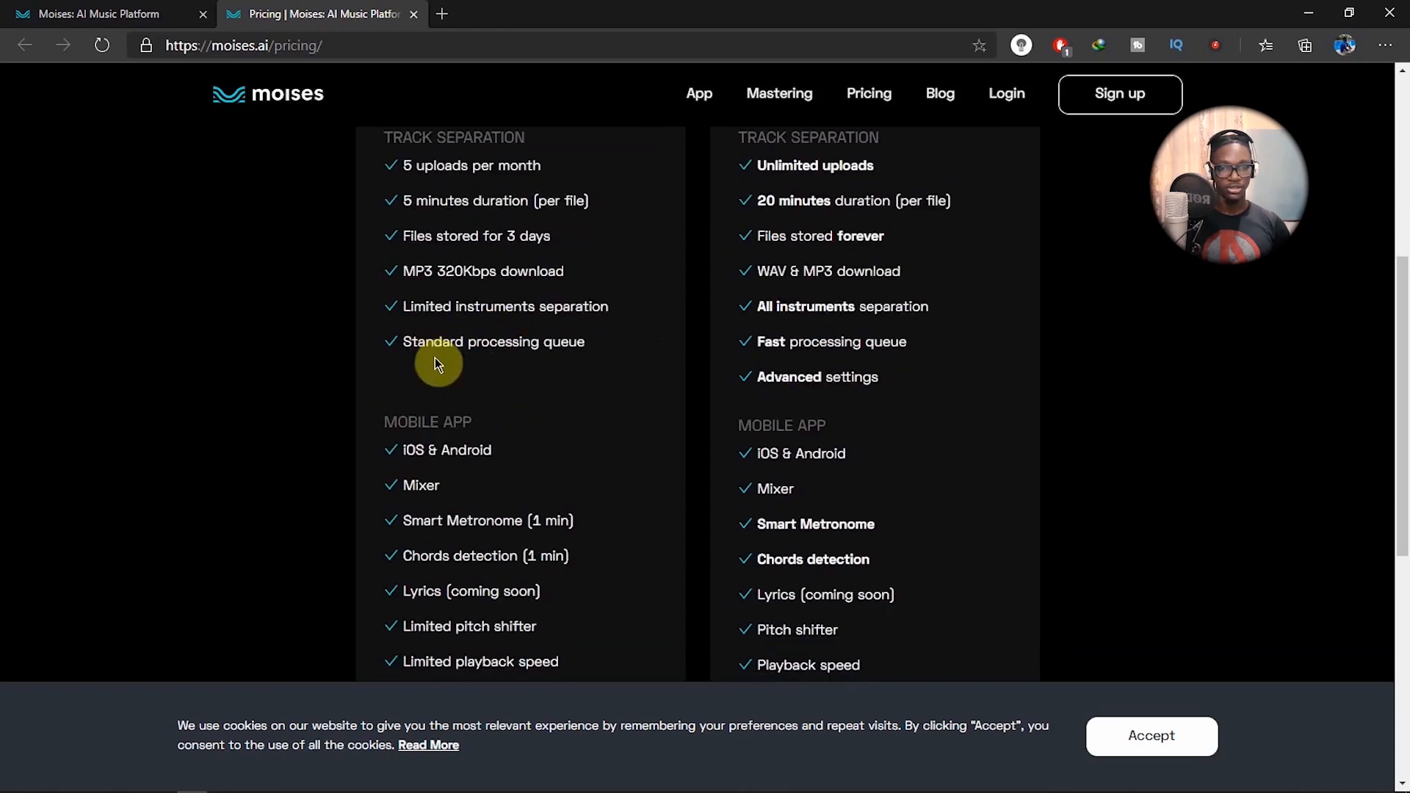
{"action": "mouse_move", "coordinate": [837, 404]}
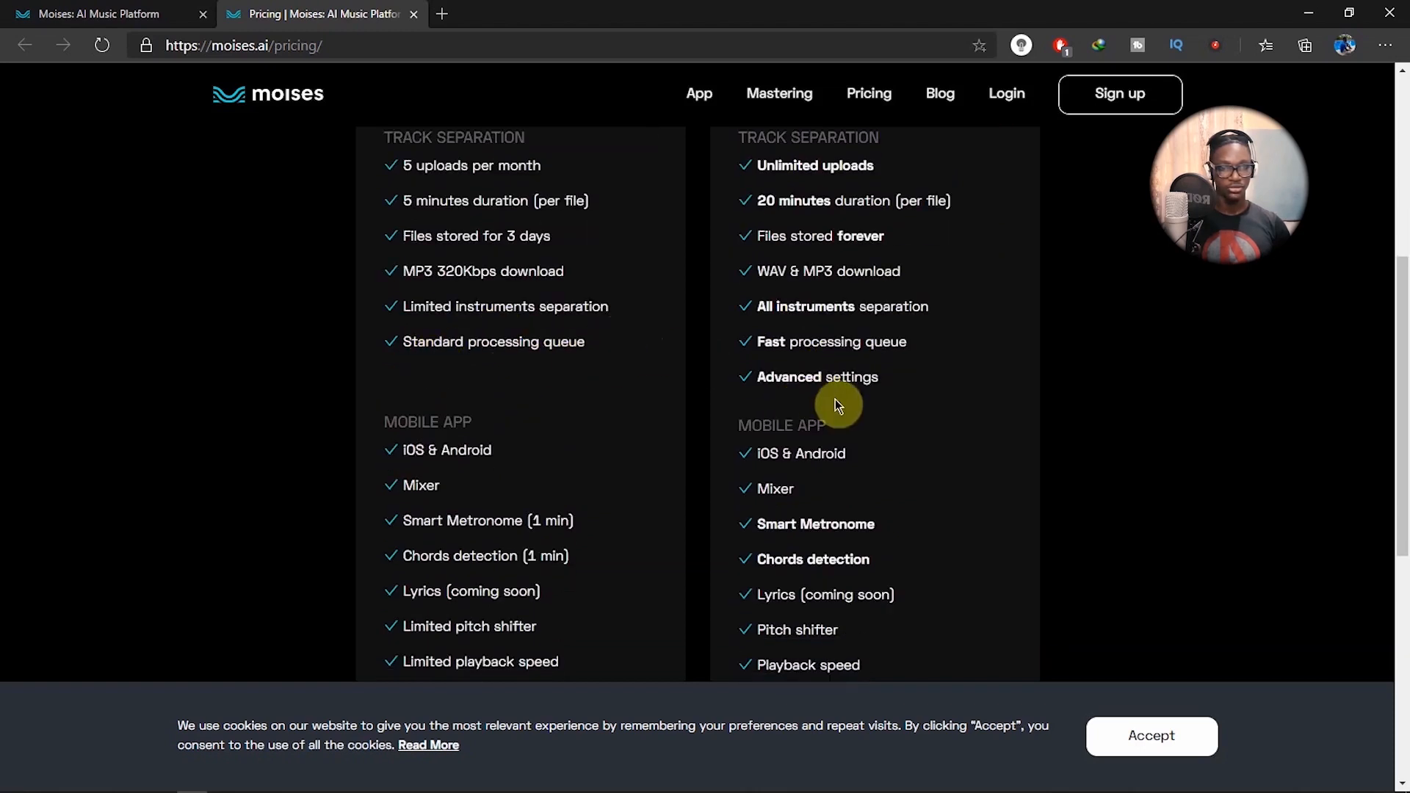
{"action": "scroll", "scroll_direction": "down", "scroll_amount": 3}
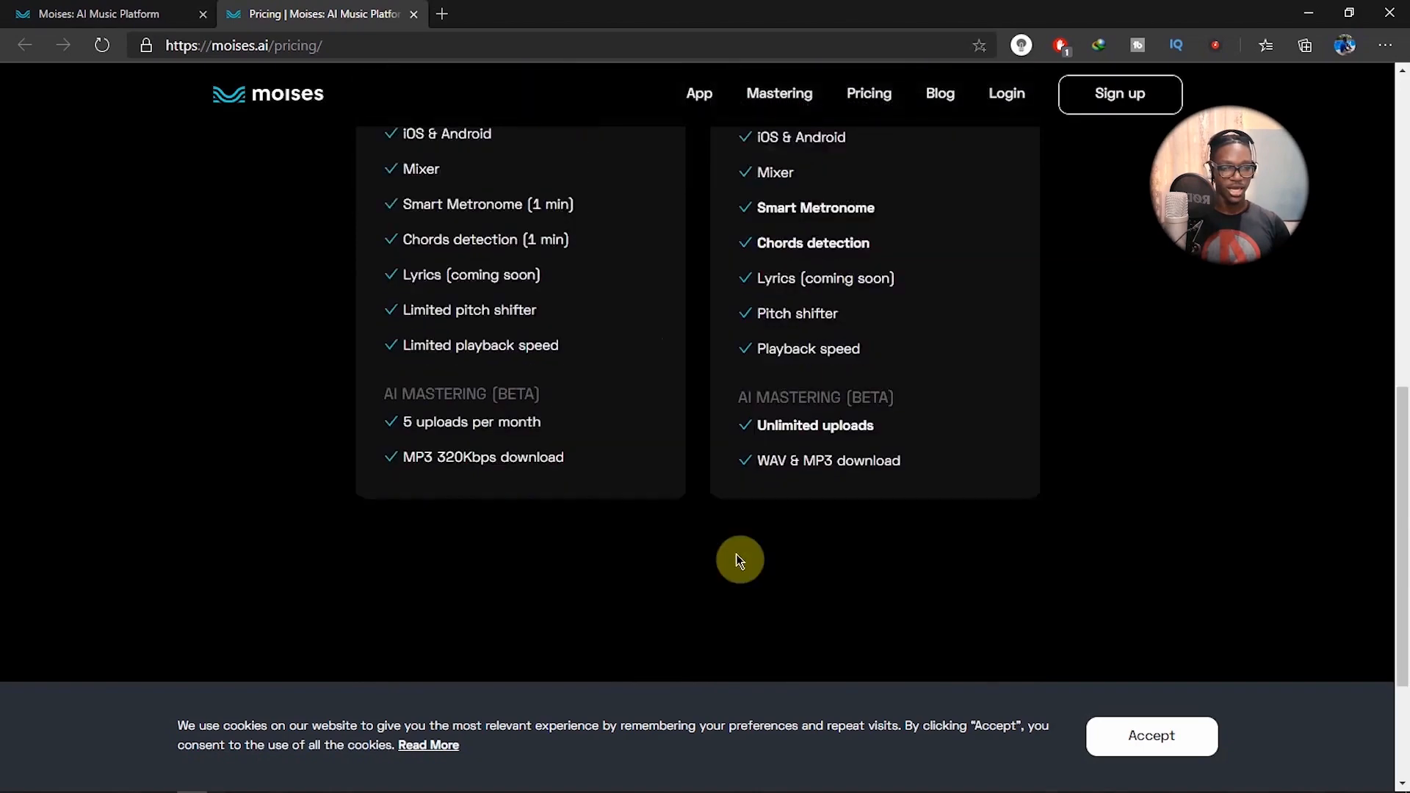
{"action": "scroll", "scroll_direction": "up", "scroll_amount": 3}
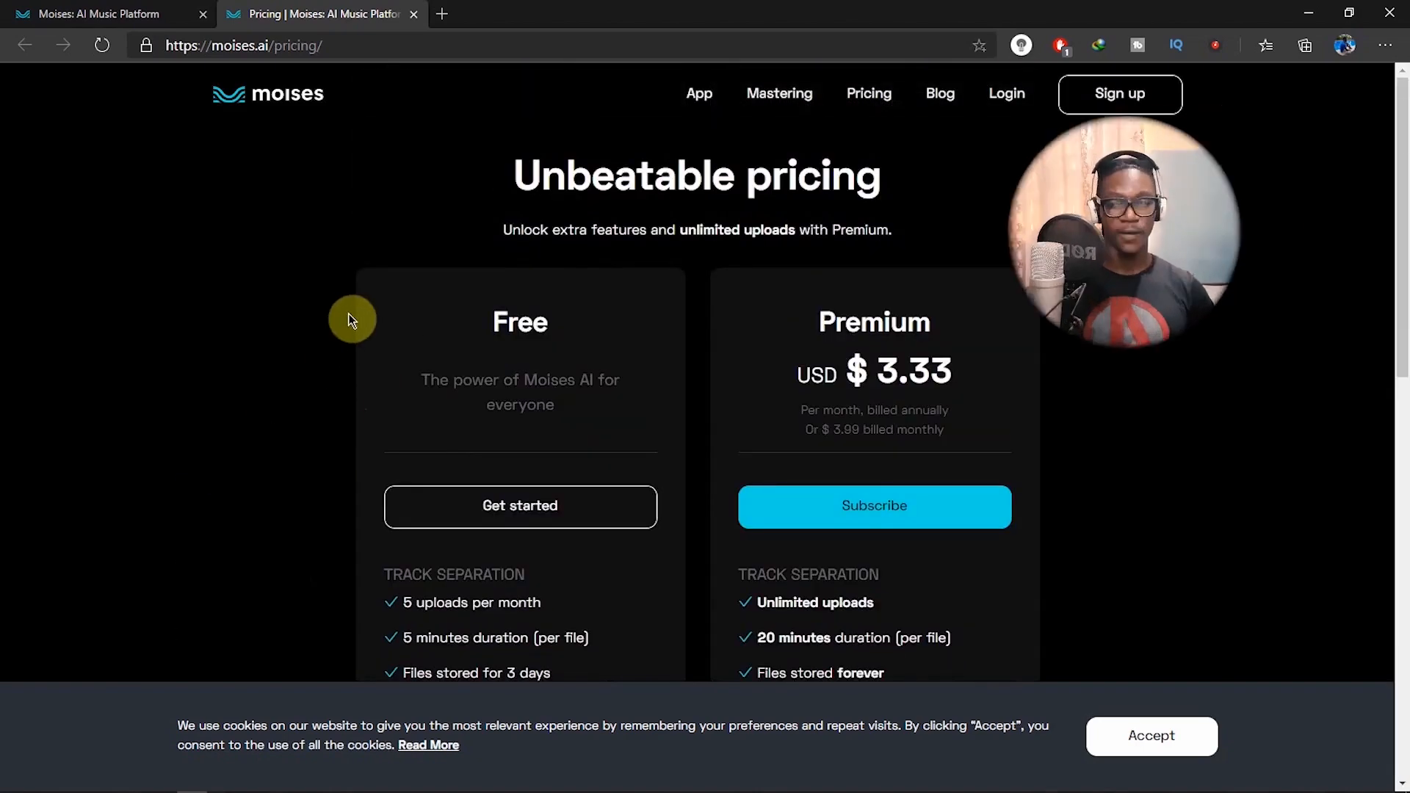